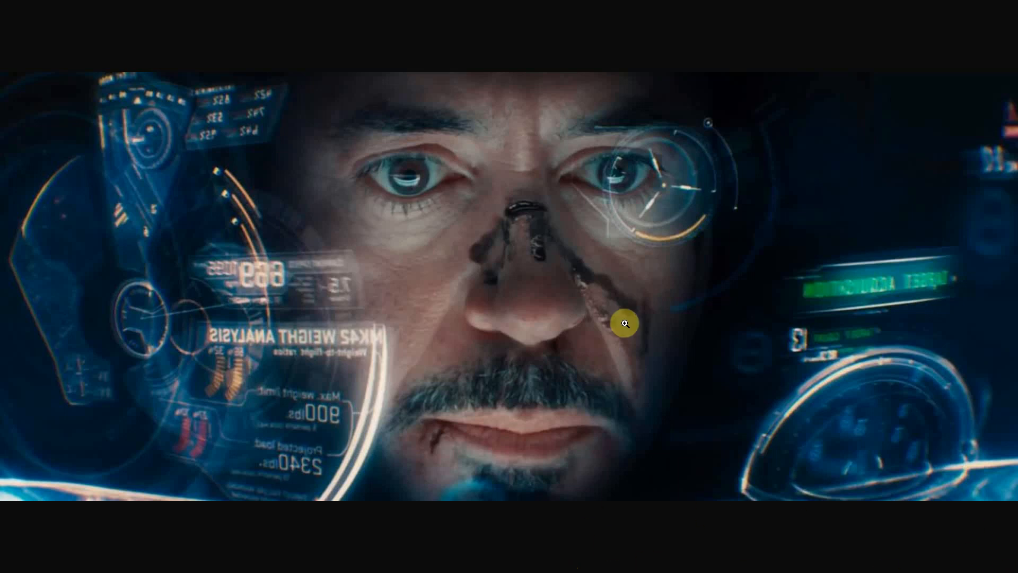
{"action": "mouse_move", "coordinate": [427, 323]}
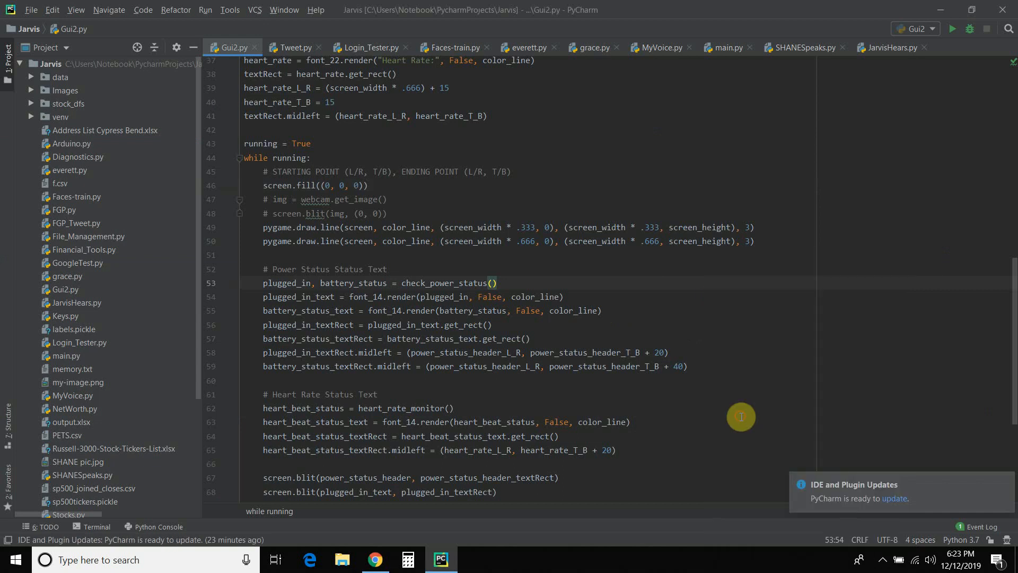
Step: Run Gui2.py to open the S.H.A.N.E. window with Power Status and Heart Rate panels
{"action": "left_click", "coordinate": [952, 28]}
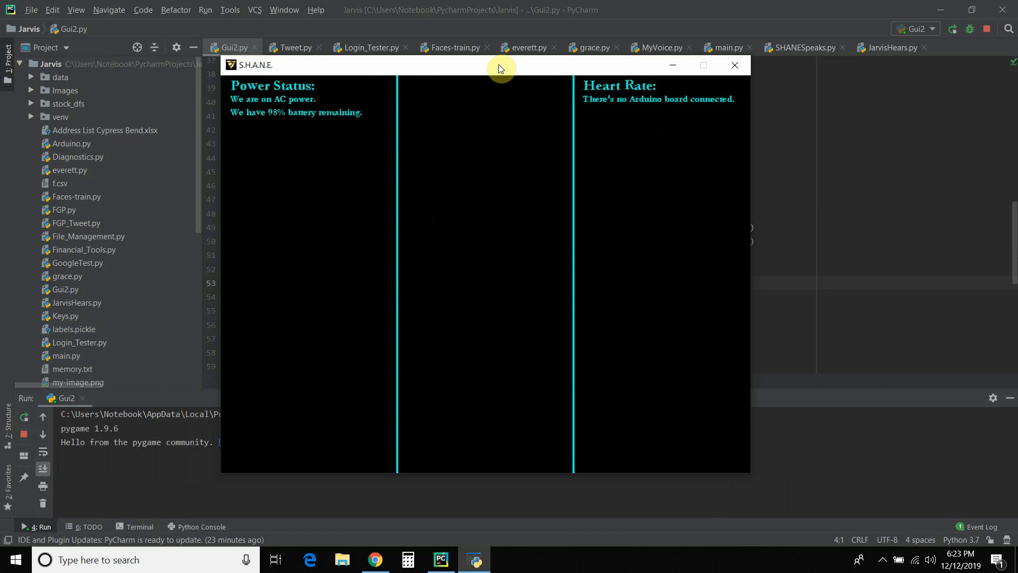
{"action": "mouse_move", "coordinate": [325, 191]}
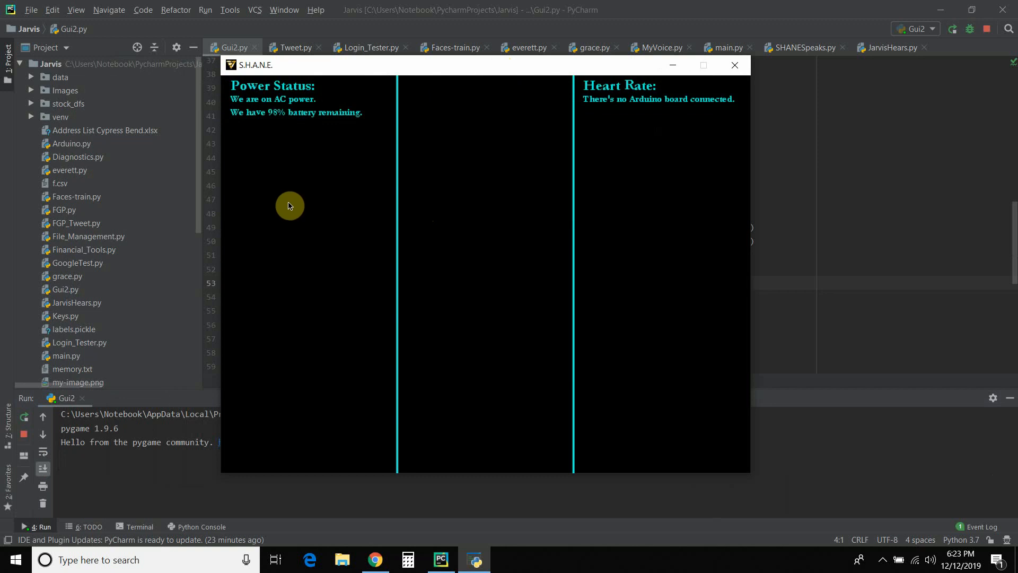
{"action": "mouse_move", "coordinate": [287, 204]}
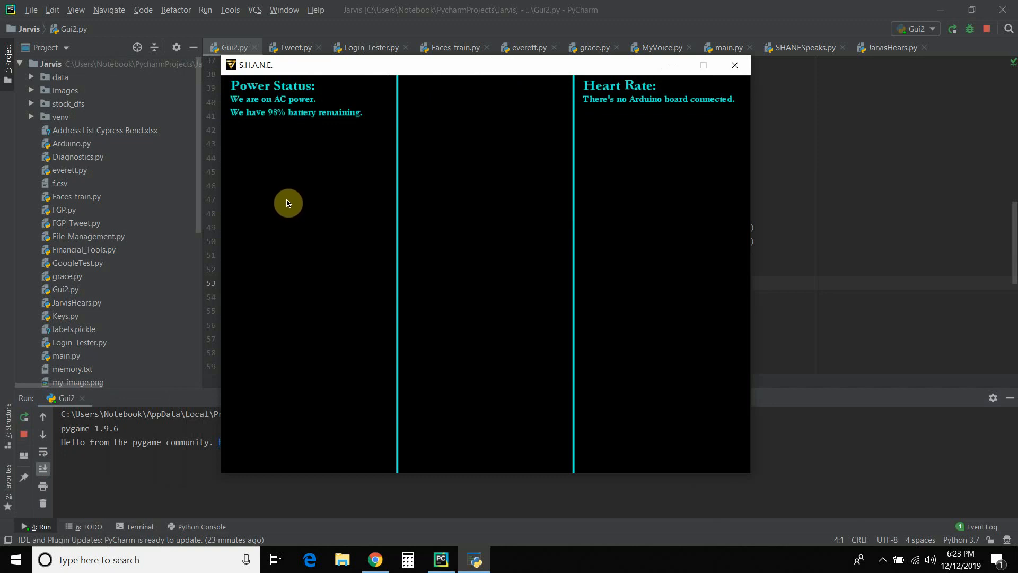
{"action": "mouse_move", "coordinate": [629, 89]}
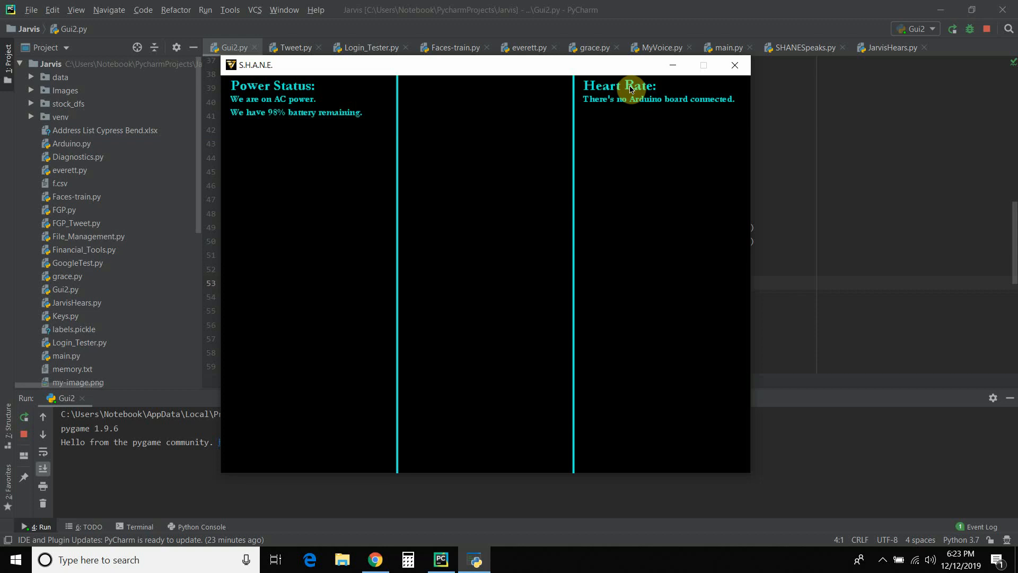
{"action": "mouse_move", "coordinate": [704, 143]}
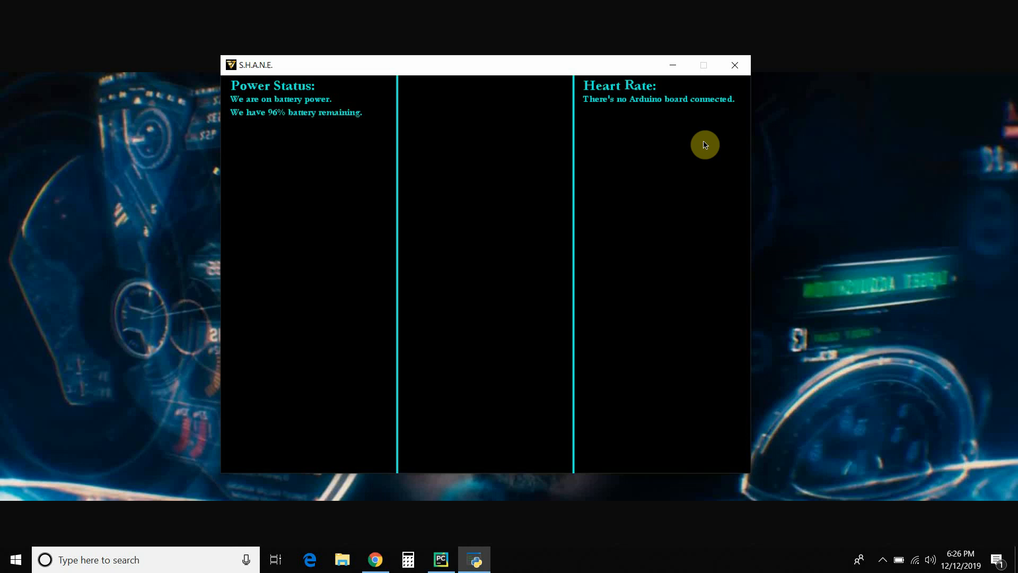
{"action": "mouse_move", "coordinate": [623, 317]}
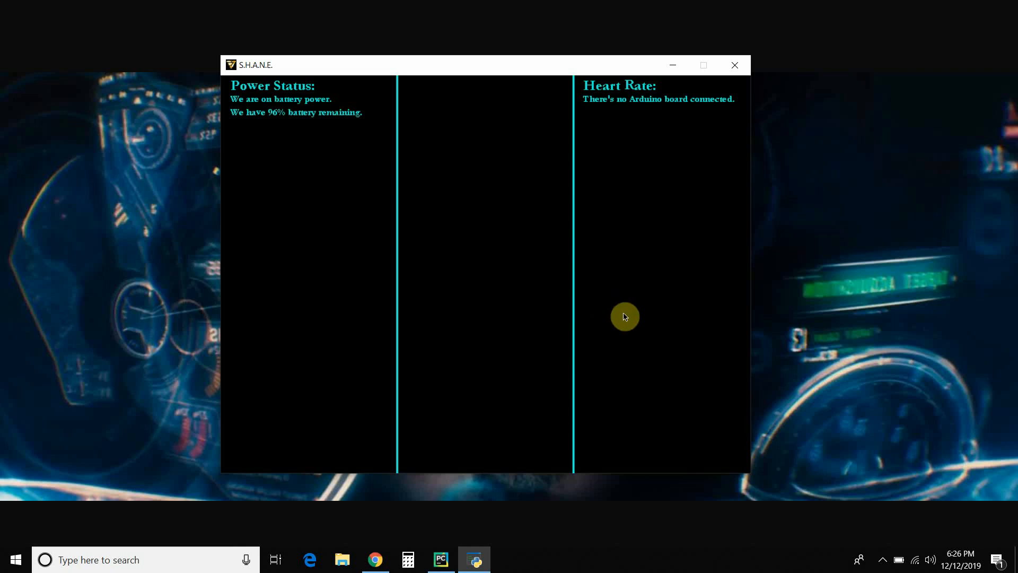
{"action": "mouse_move", "coordinate": [469, 326]}
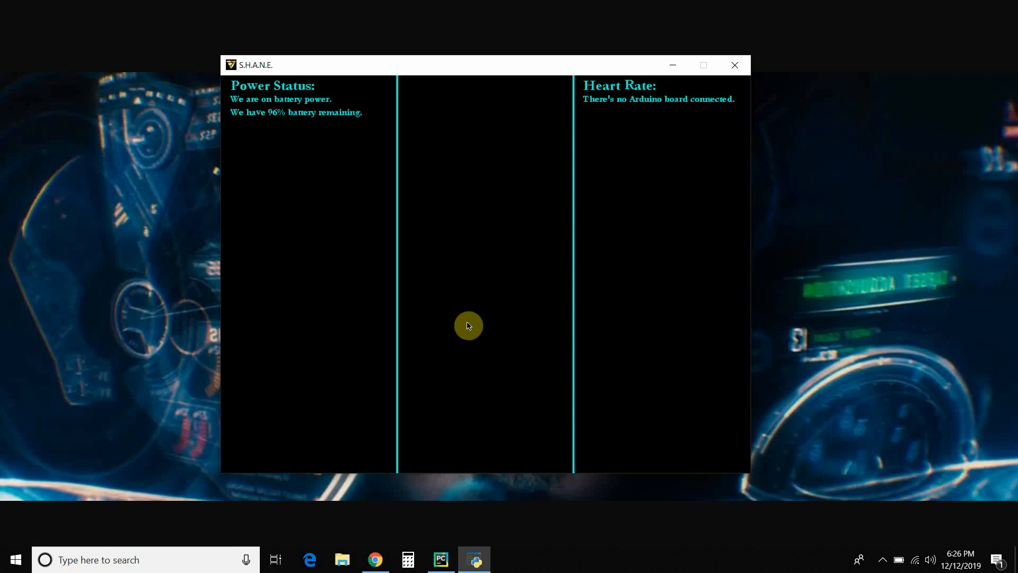
{"action": "mouse_move", "coordinate": [459, 325]}
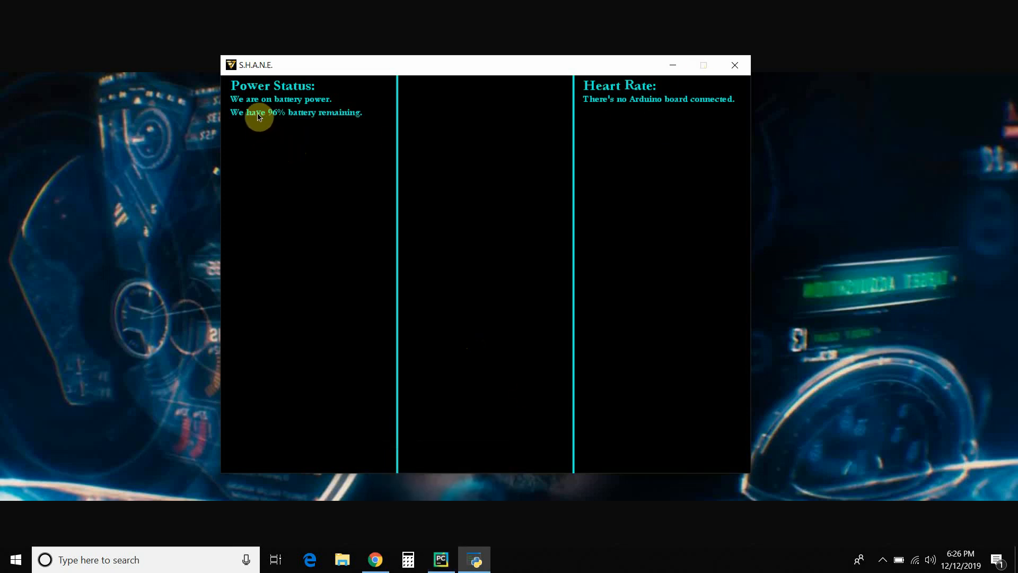
{"action": "mouse_move", "coordinate": [318, 117]}
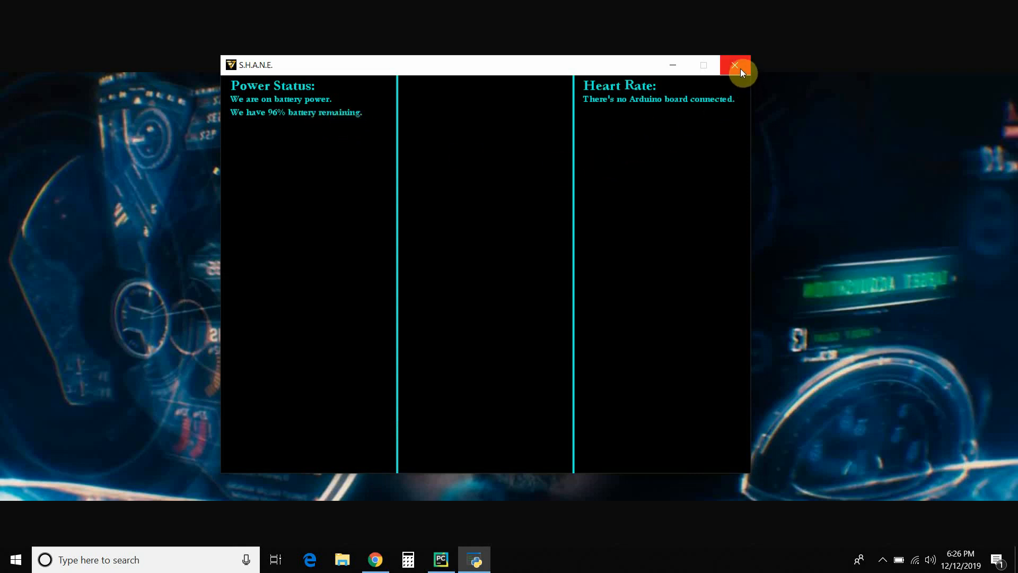
Step: Close the S.H.A.N.E. window (exit code 0) and scroll past the Gui2.py imports to the display setup
{"action": "left_click", "coordinate": [736, 66]}
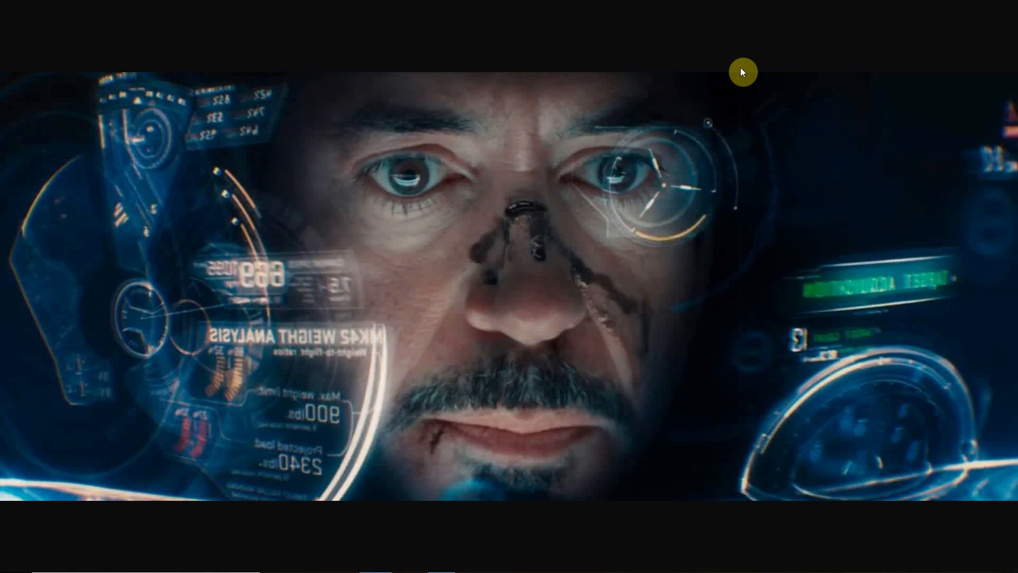
{"action": "left_click", "coordinate": [442, 559]}
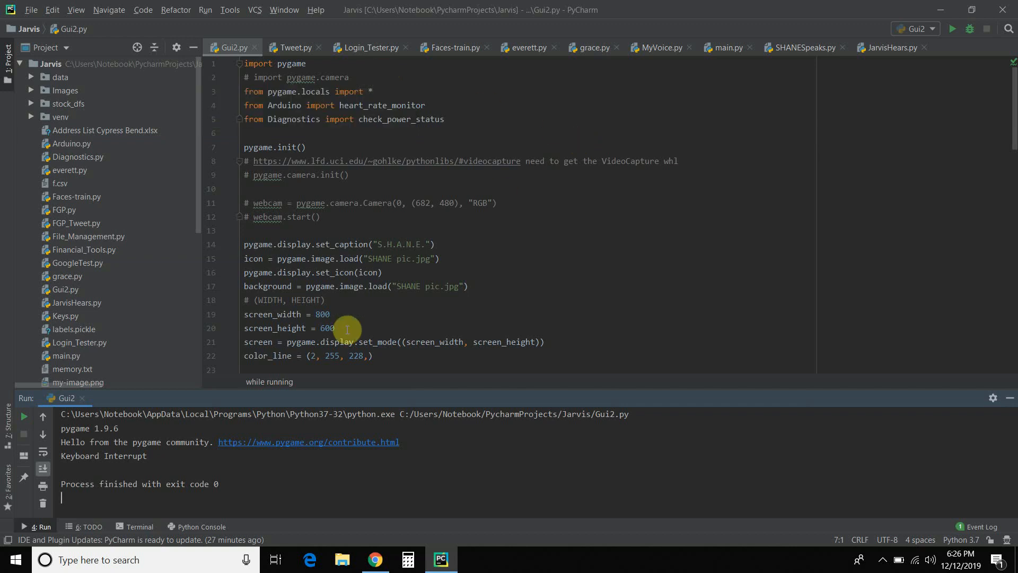
{"action": "mouse_move", "coordinate": [450, 275]}
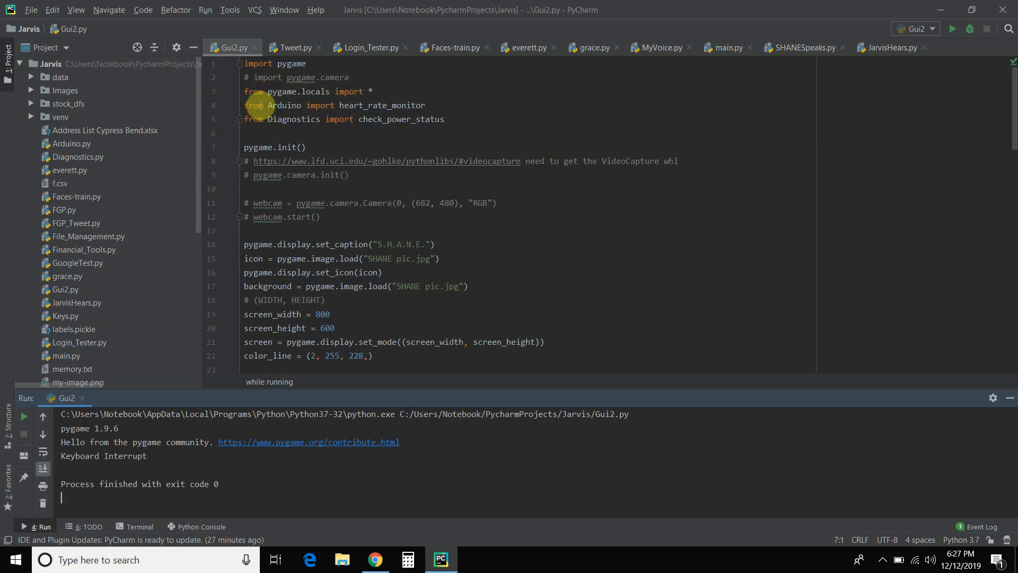
{"action": "mouse_move", "coordinate": [478, 119]}
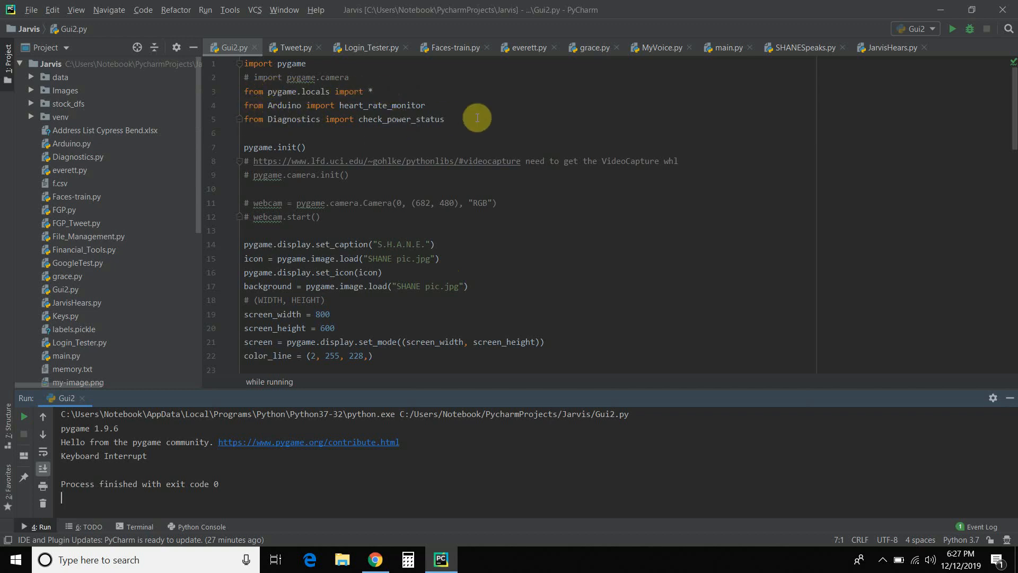
{"action": "mouse_move", "coordinate": [325, 115]}
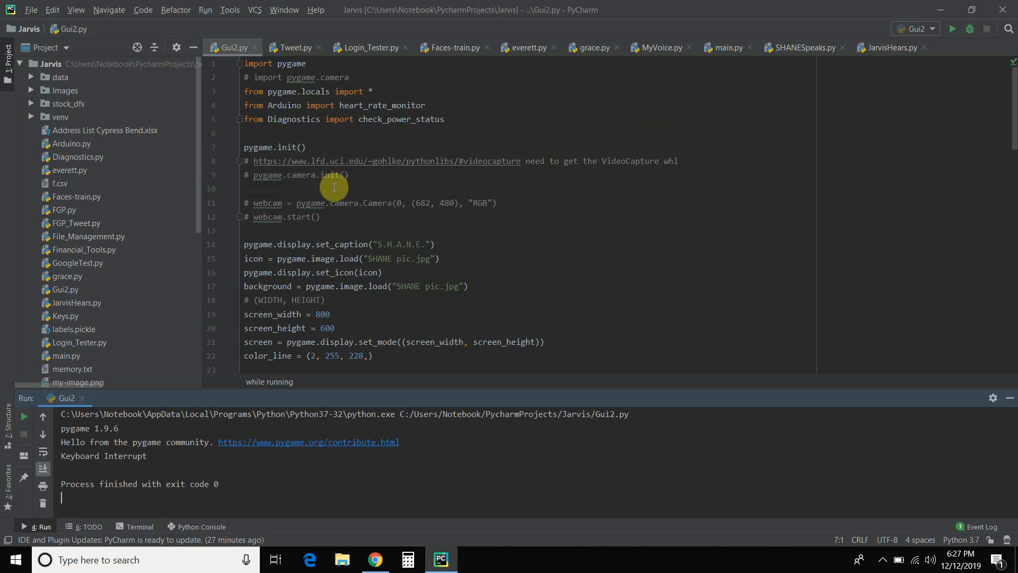
{"action": "mouse_move", "coordinate": [290, 183]}
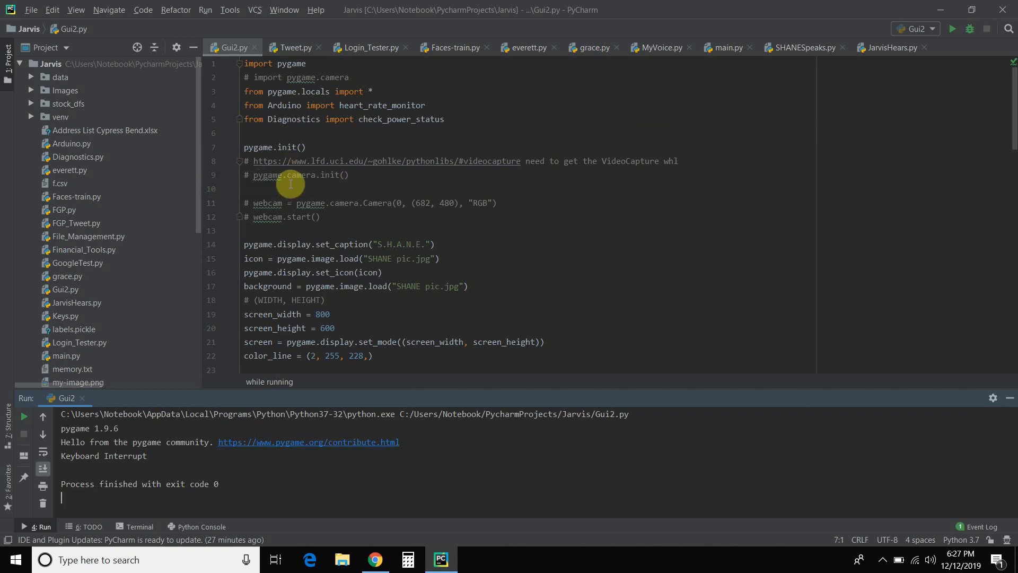
{"action": "scroll", "scroll_direction": "down", "scroll_amount": 3}
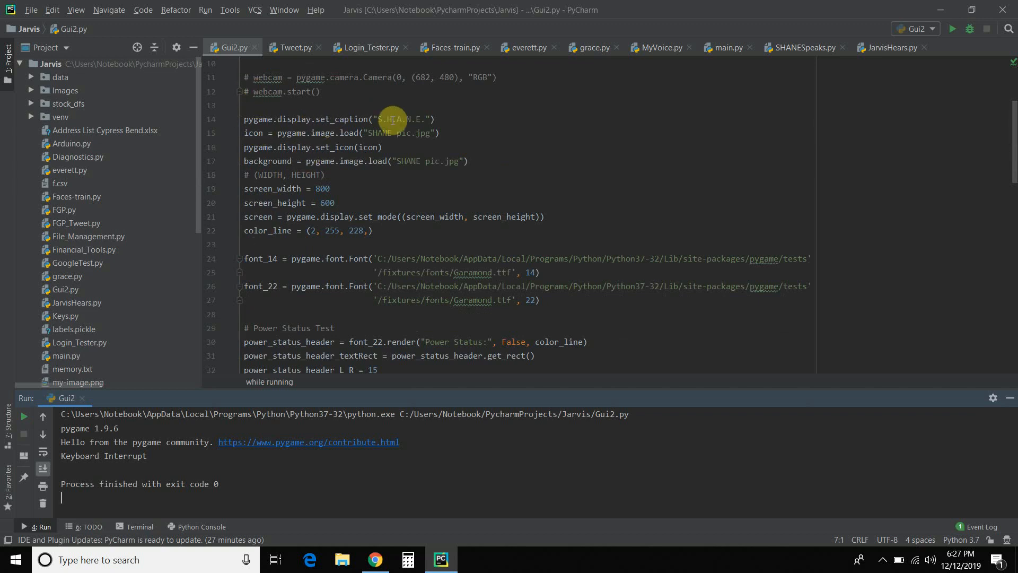
{"action": "mouse_move", "coordinate": [1003, 51]}
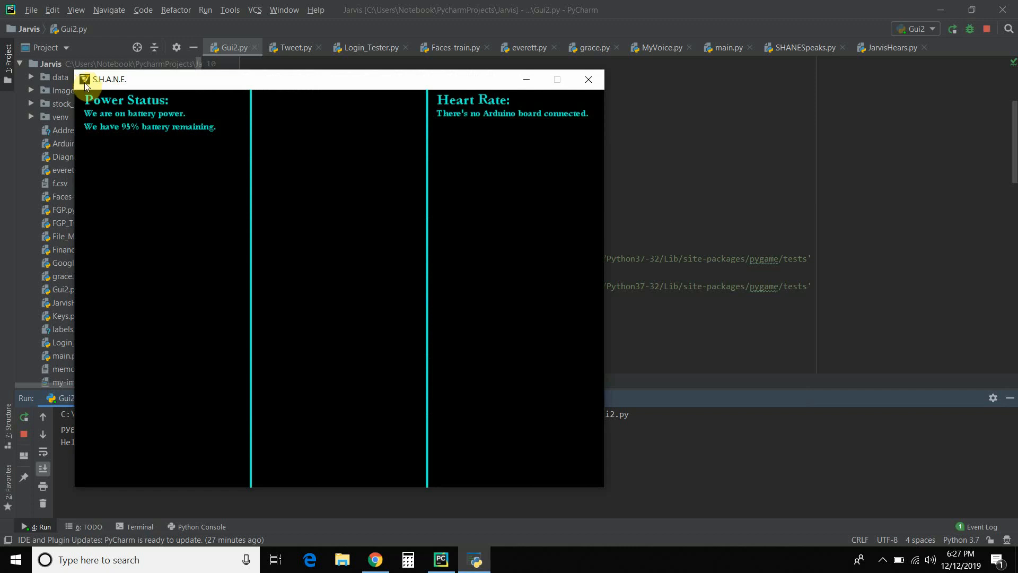
{"action": "mouse_move", "coordinate": [104, 83]}
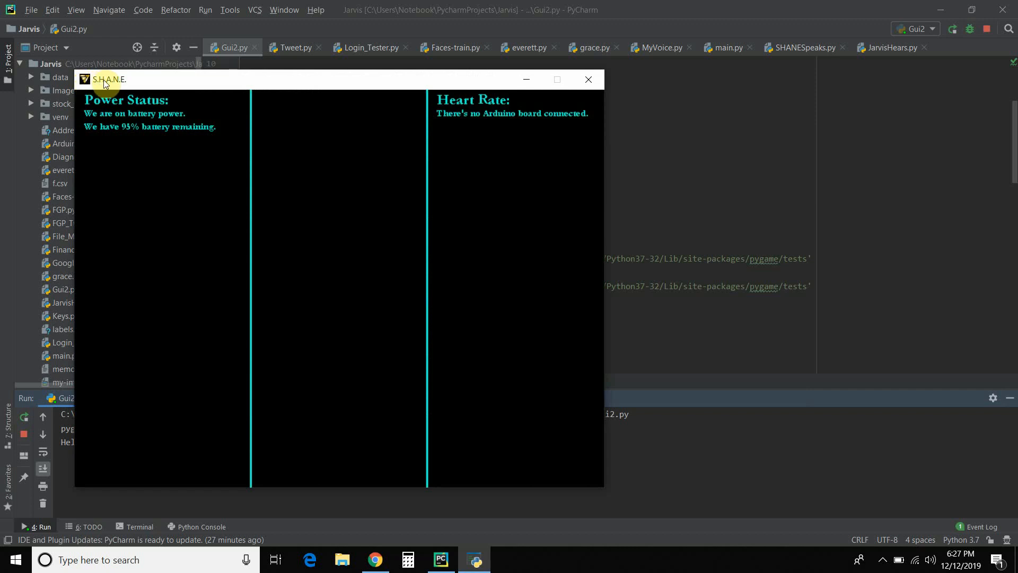
{"action": "mouse_move", "coordinate": [407, 93]}
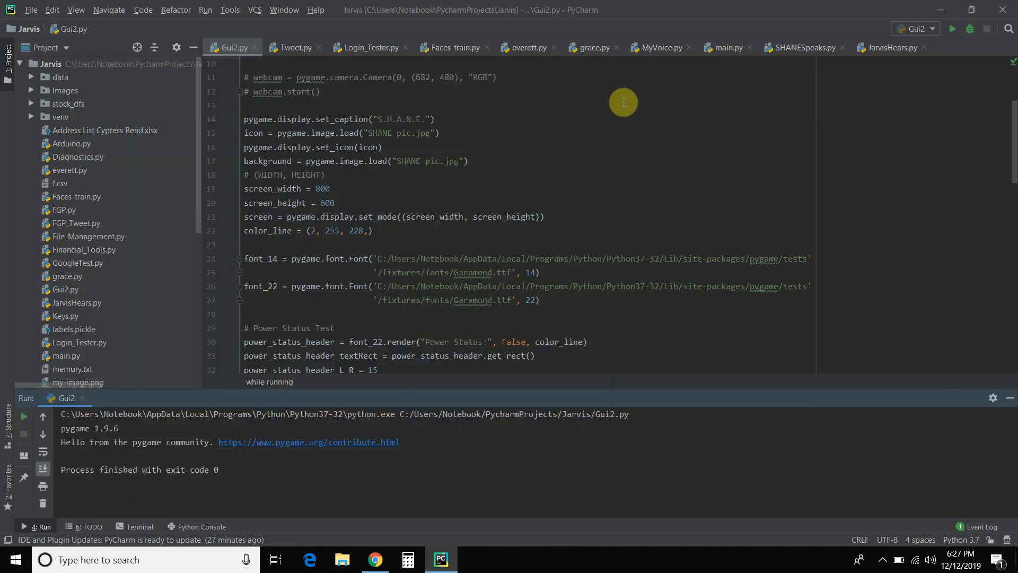
{"action": "mouse_move", "coordinate": [343, 146]}
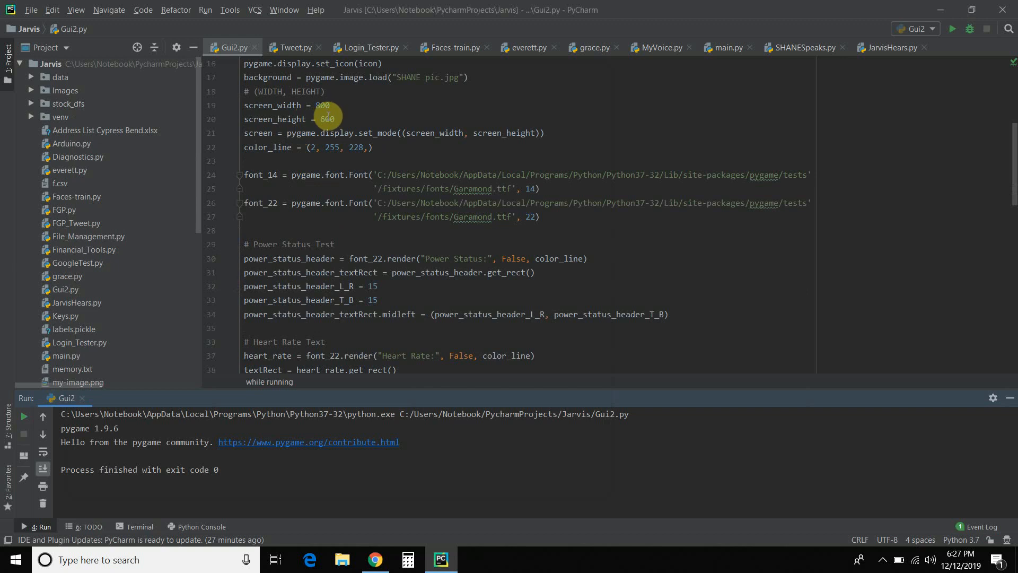
{"action": "mouse_move", "coordinate": [340, 106]}
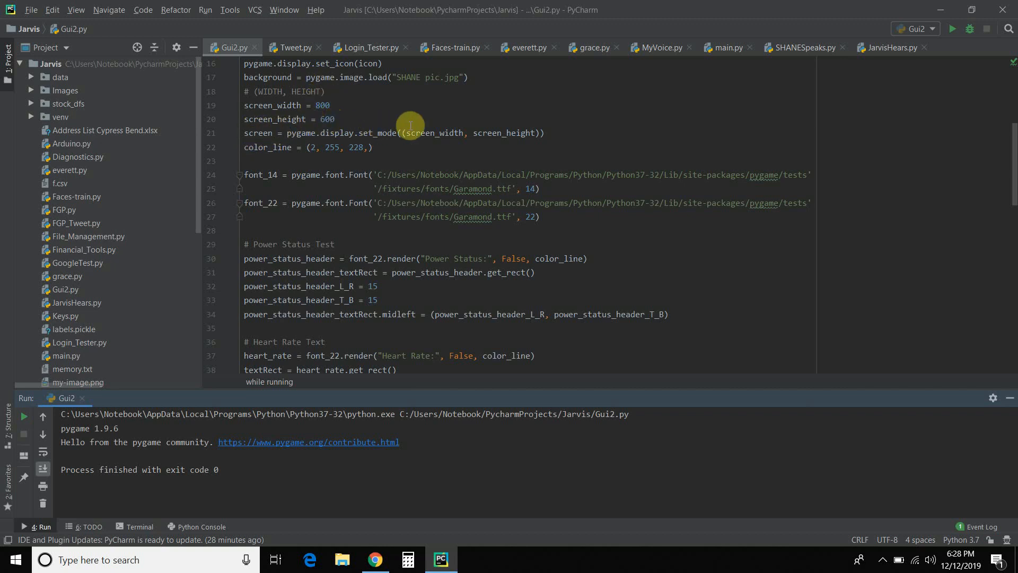
{"action": "mouse_move", "coordinate": [507, 134]}
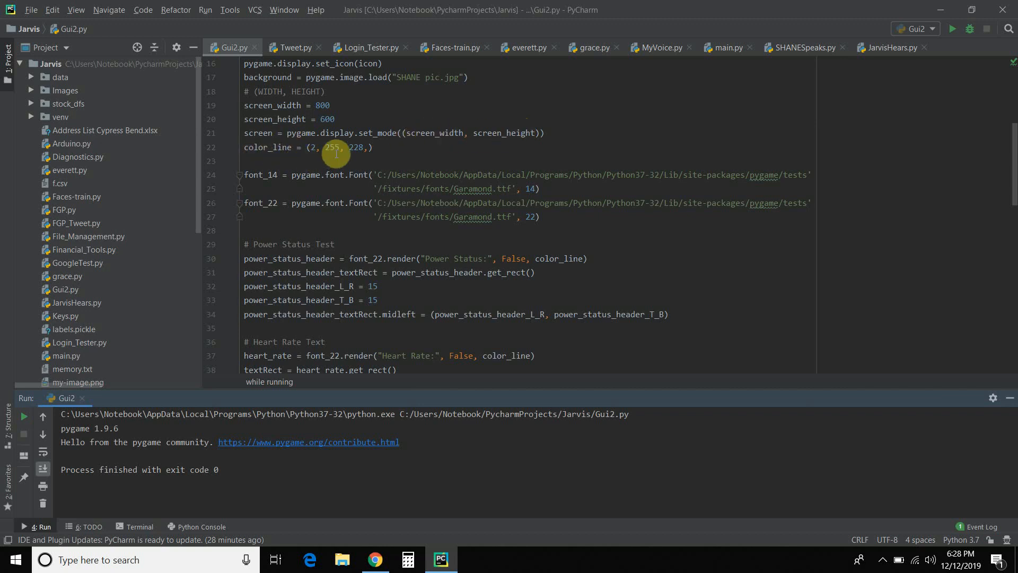
{"action": "mouse_move", "coordinate": [455, 147]}
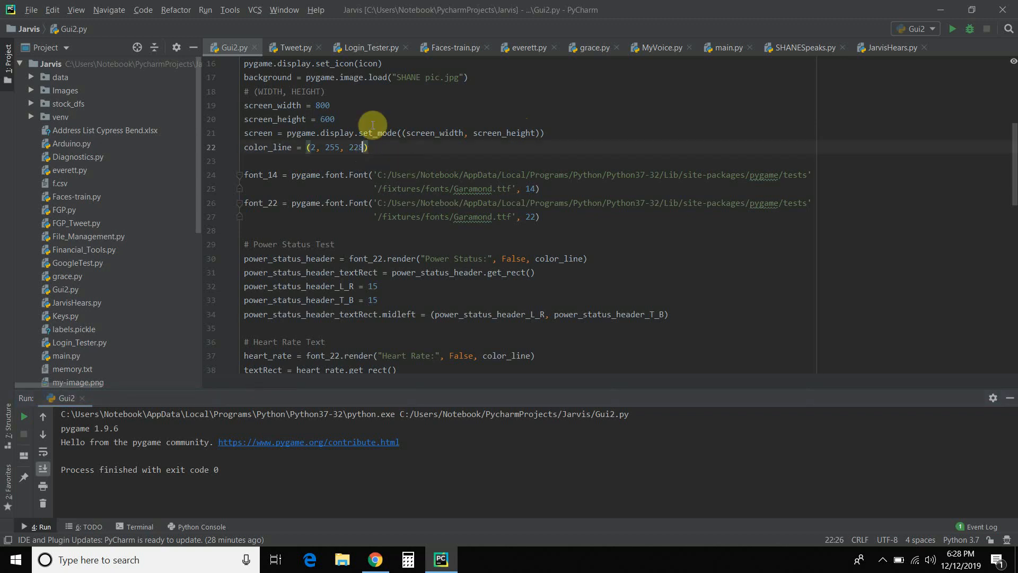
{"action": "left_click", "coordinate": [30, 9]}
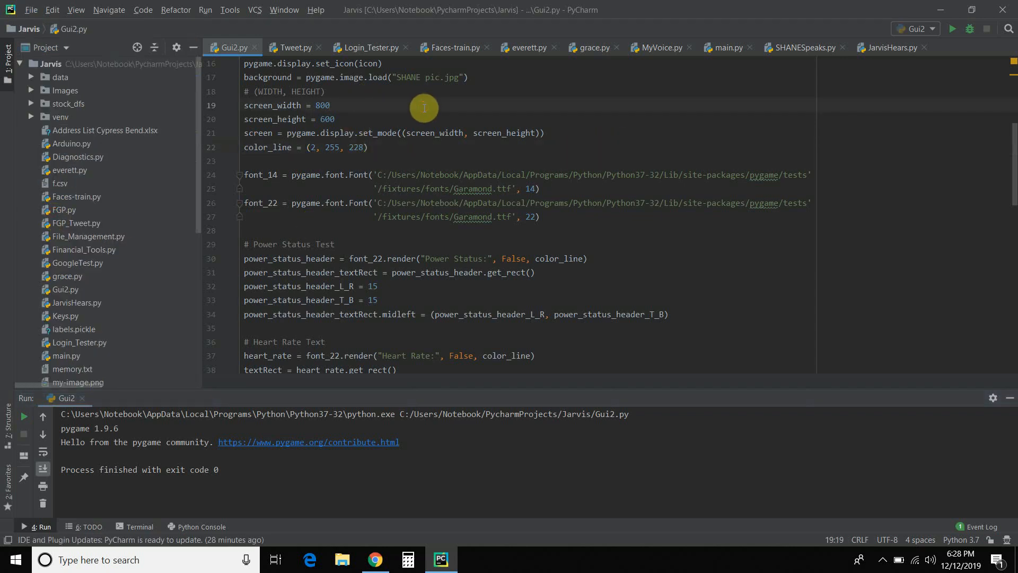
{"action": "mouse_move", "coordinate": [411, 110]}
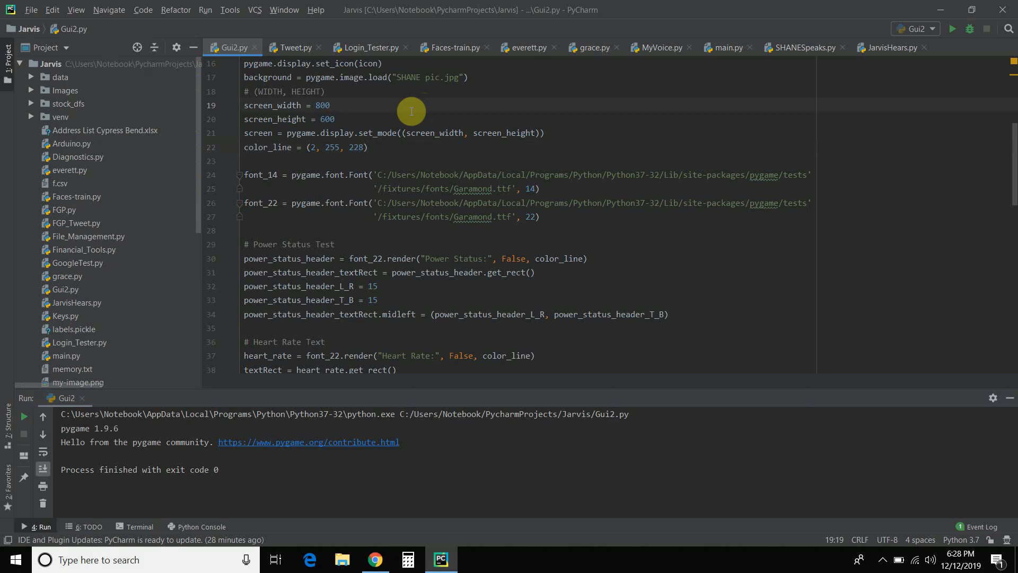
{"action": "mouse_move", "coordinate": [324, 167]}
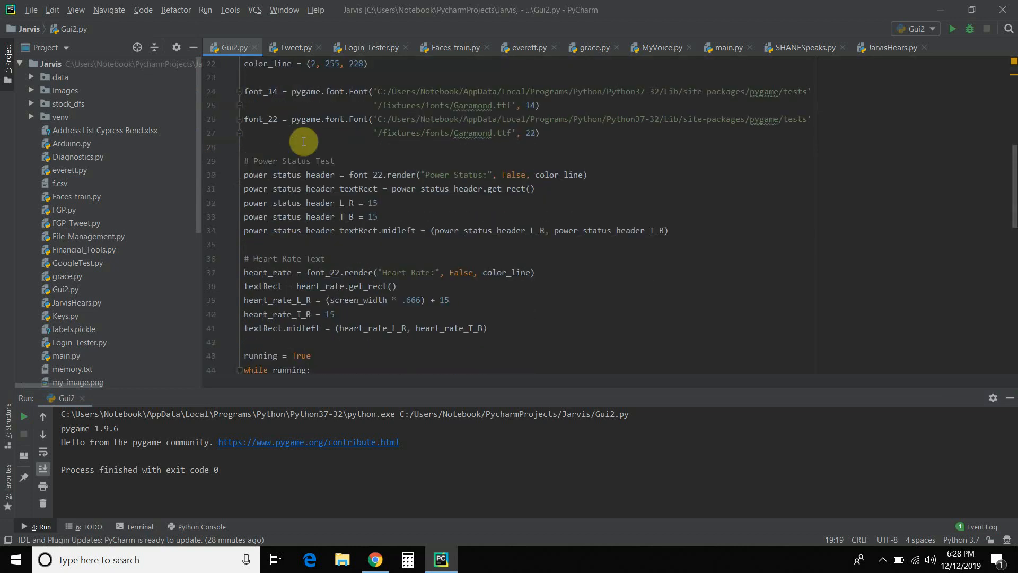
{"action": "mouse_move", "coordinate": [300, 153]}
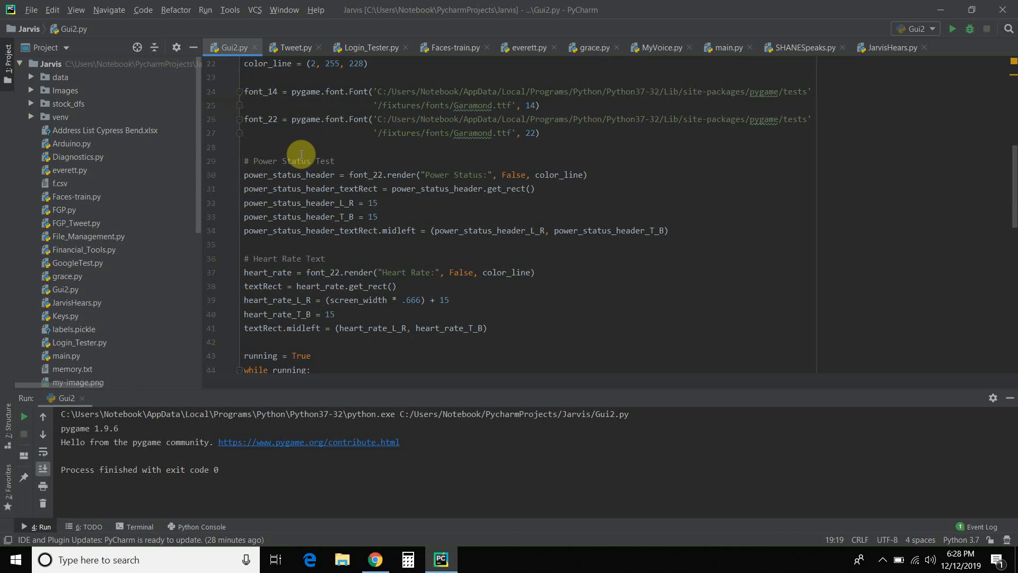
{"action": "mouse_move", "coordinate": [288, 160]}
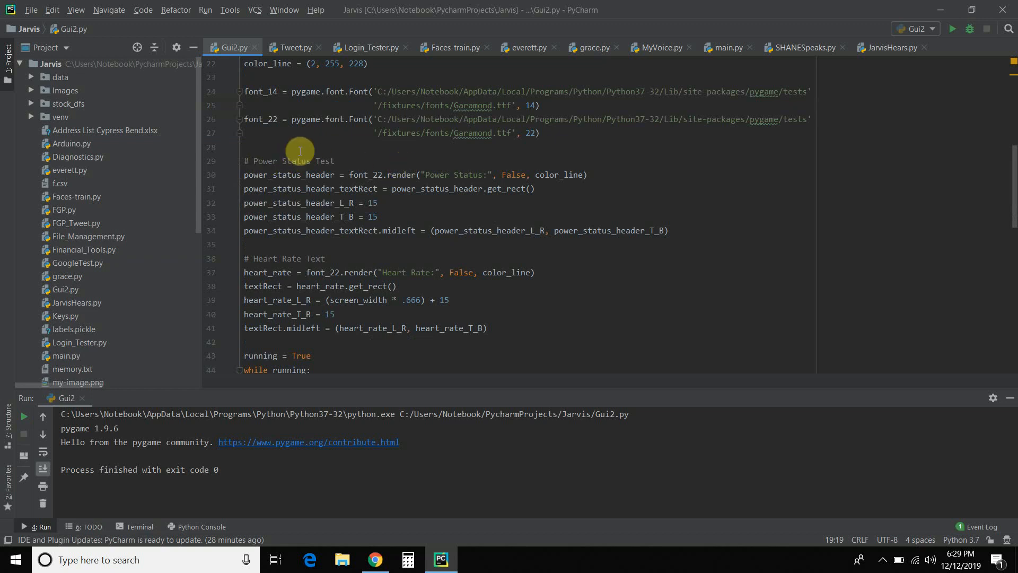
{"action": "mouse_move", "coordinate": [320, 243]}
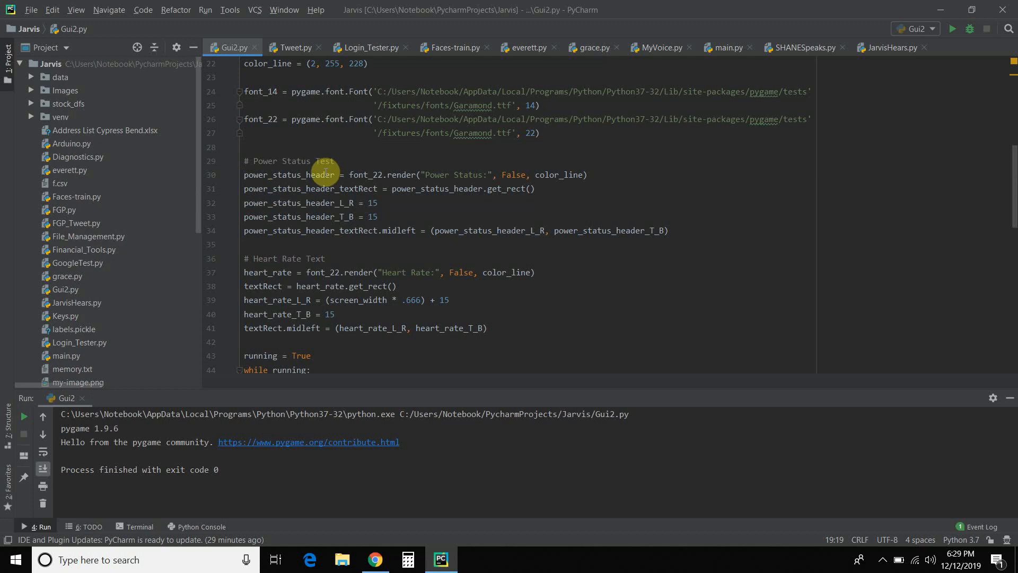
{"action": "mouse_move", "coordinate": [367, 173]}
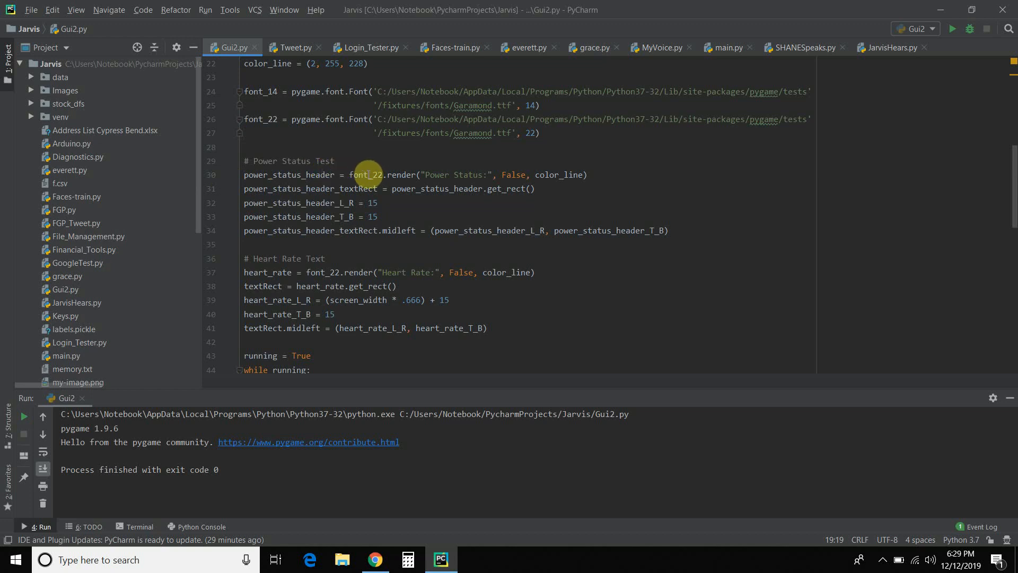
{"action": "mouse_move", "coordinate": [516, 175]}
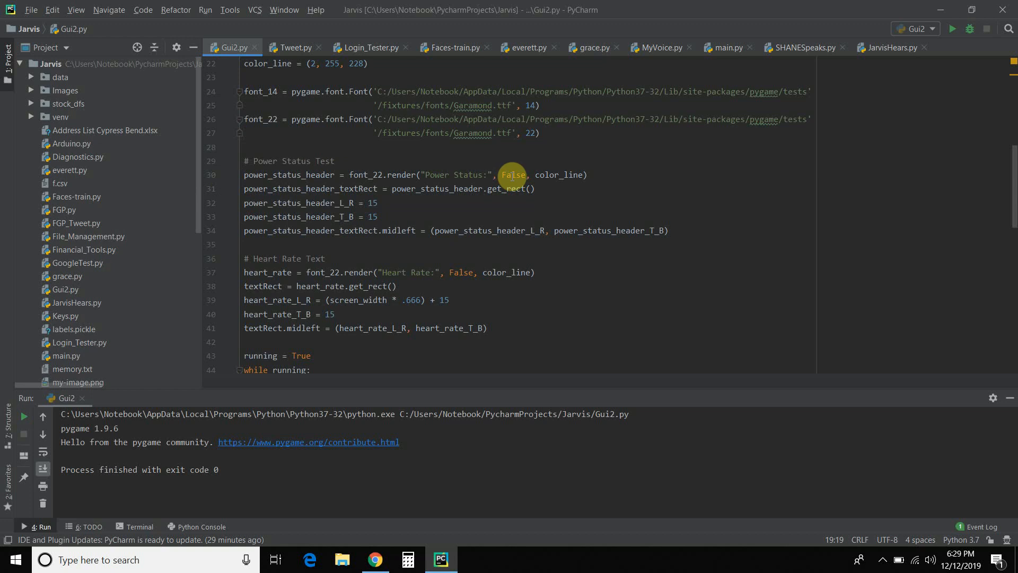
{"action": "mouse_move", "coordinate": [586, 176]}
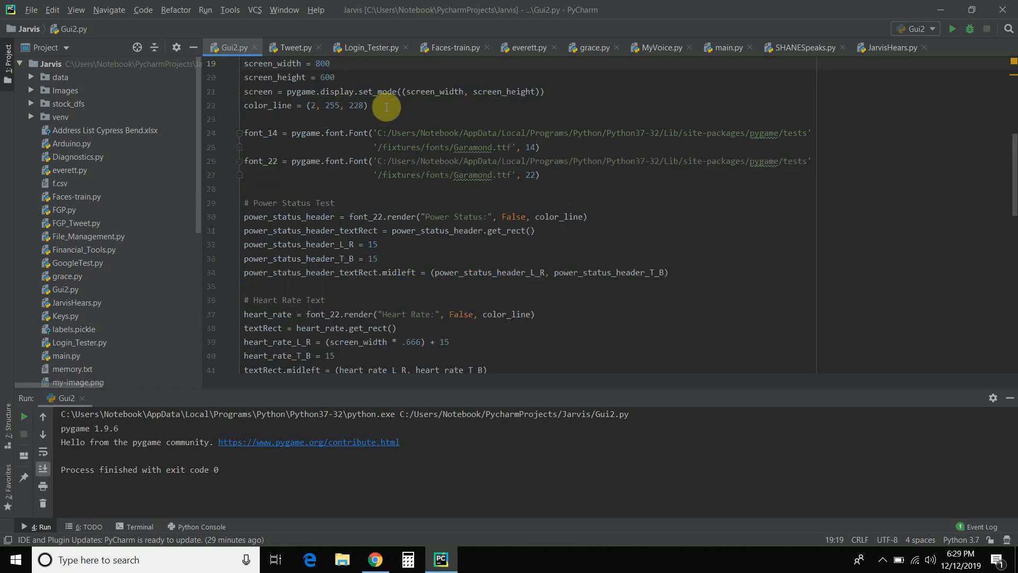
{"action": "scroll", "scroll_direction": "down", "scroll_amount": 3}
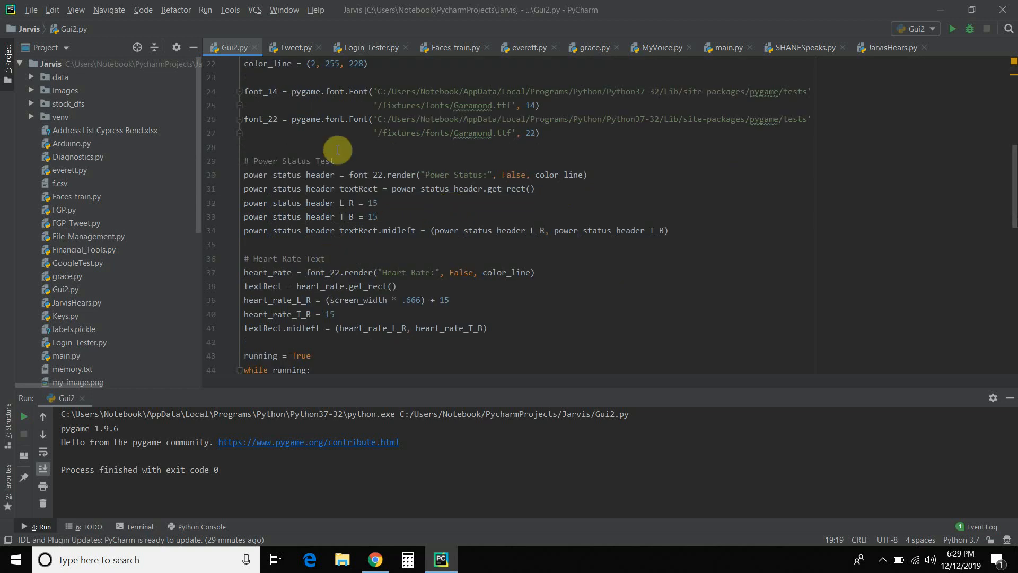
{"action": "mouse_move", "coordinate": [367, 189]}
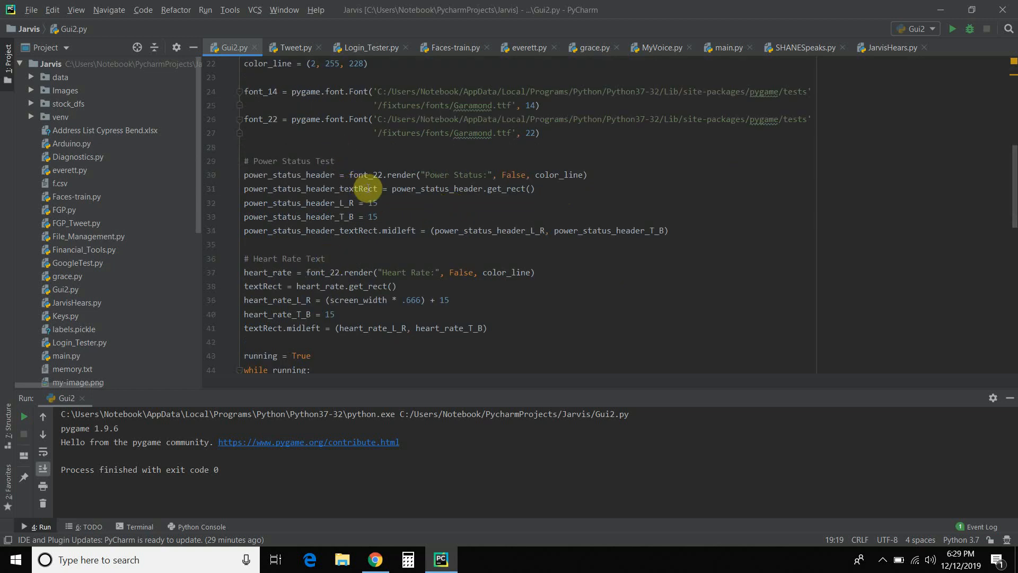
{"action": "mouse_move", "coordinate": [306, 189]}
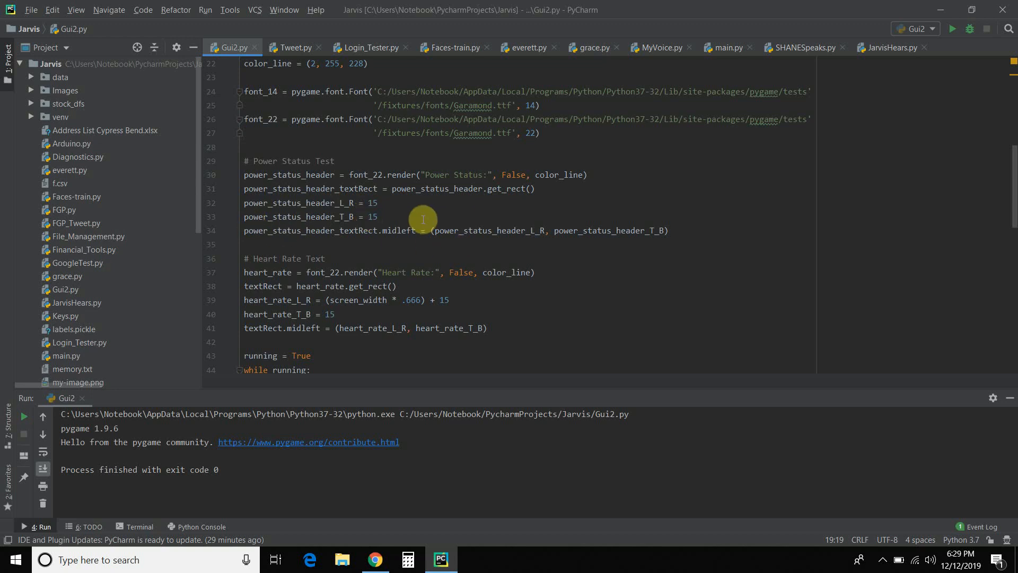
{"action": "mouse_move", "coordinate": [394, 229]}
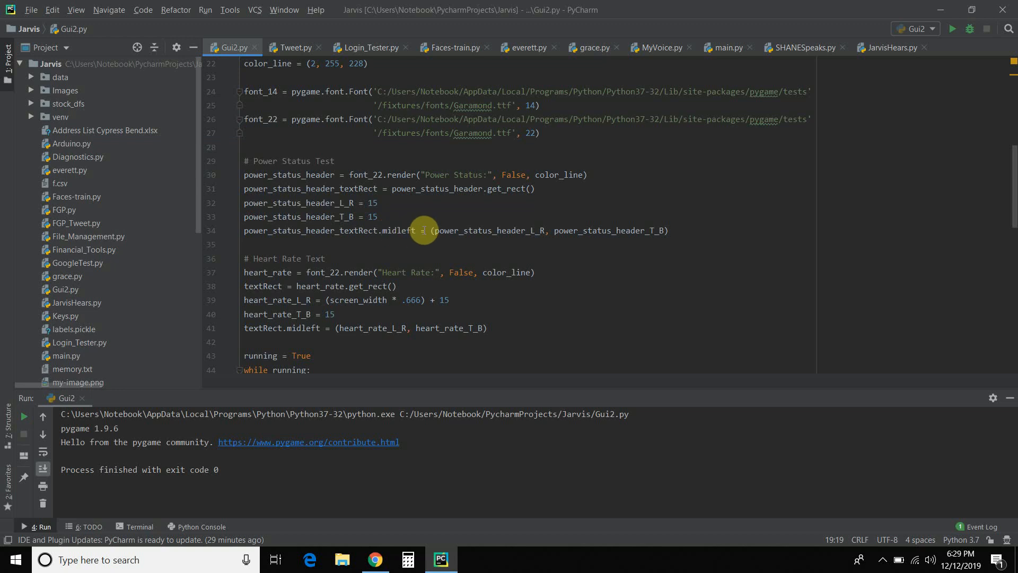
{"action": "mouse_move", "coordinate": [622, 233]}
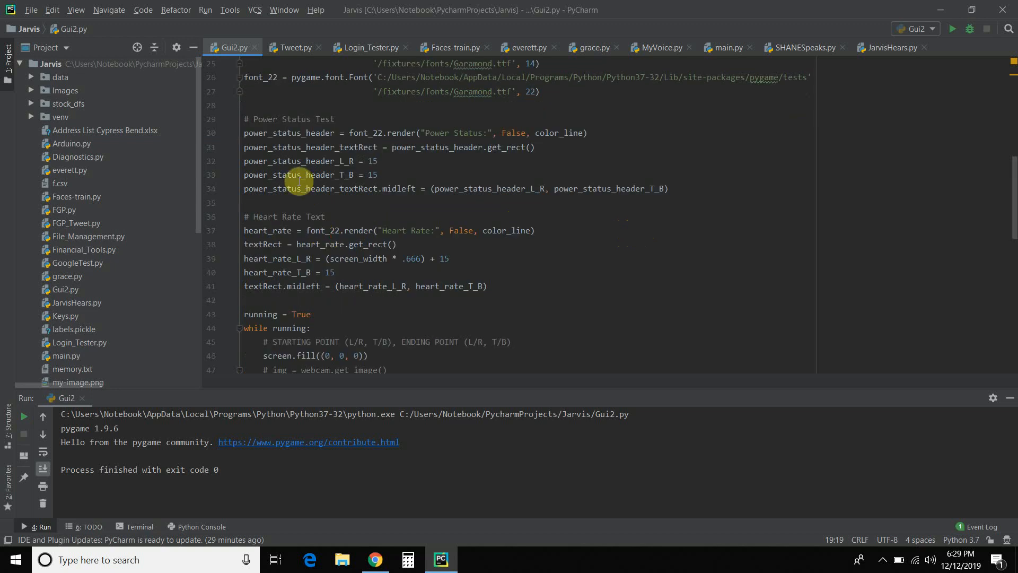
{"action": "mouse_move", "coordinate": [327, 233]}
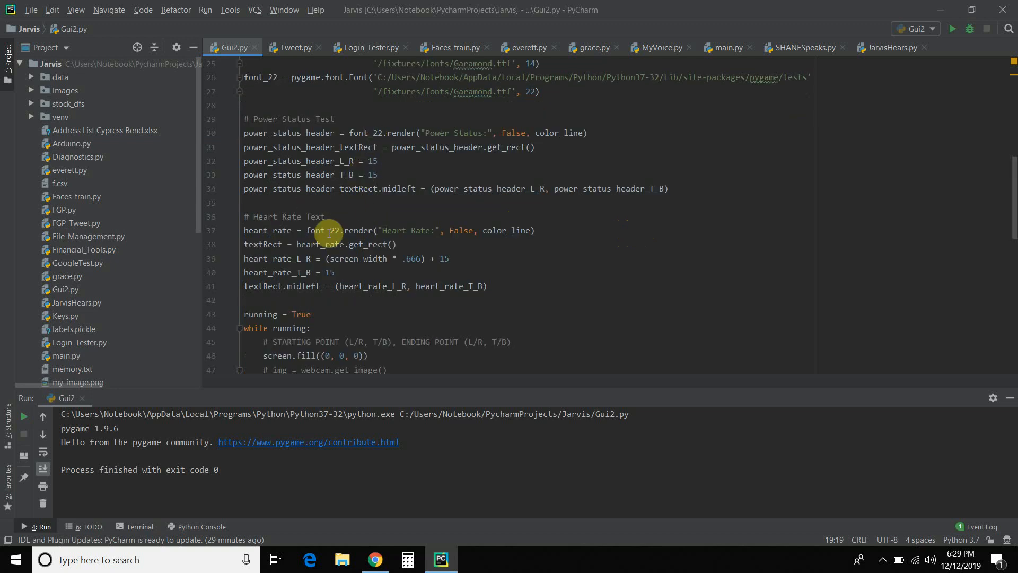
{"action": "mouse_move", "coordinate": [345, 230]}
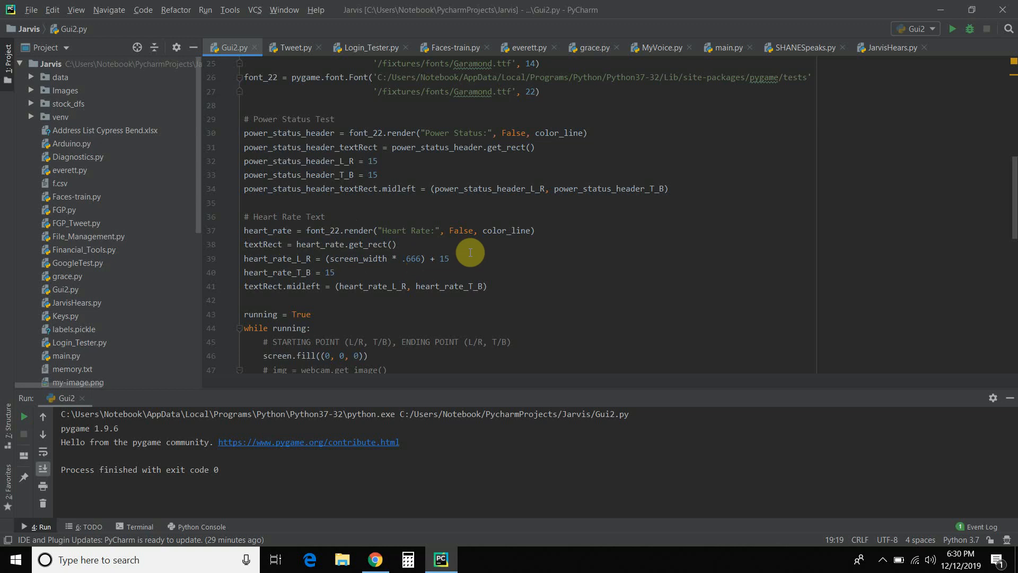
{"action": "mouse_move", "coordinate": [411, 258]}
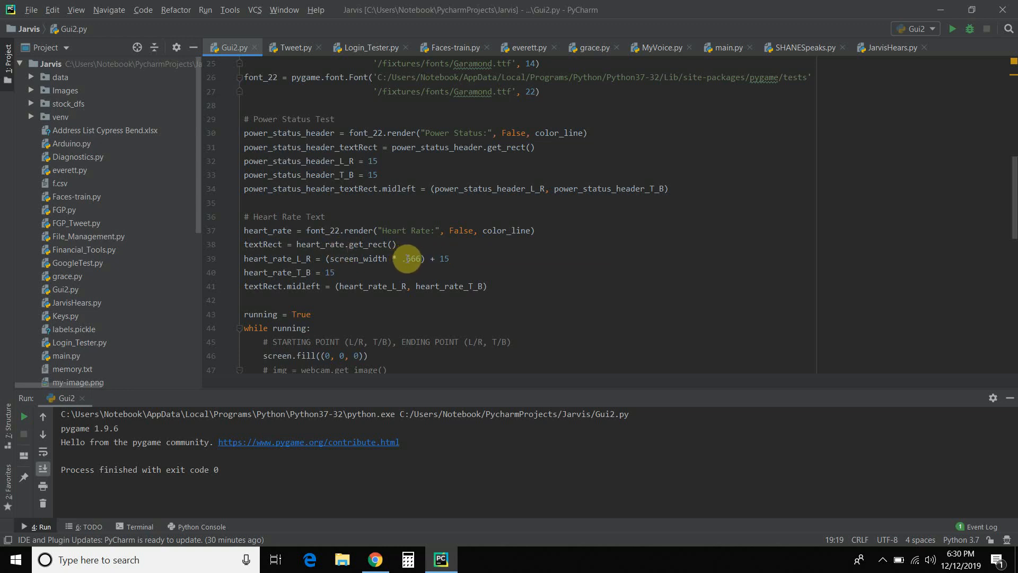
{"action": "mouse_move", "coordinate": [414, 259]}
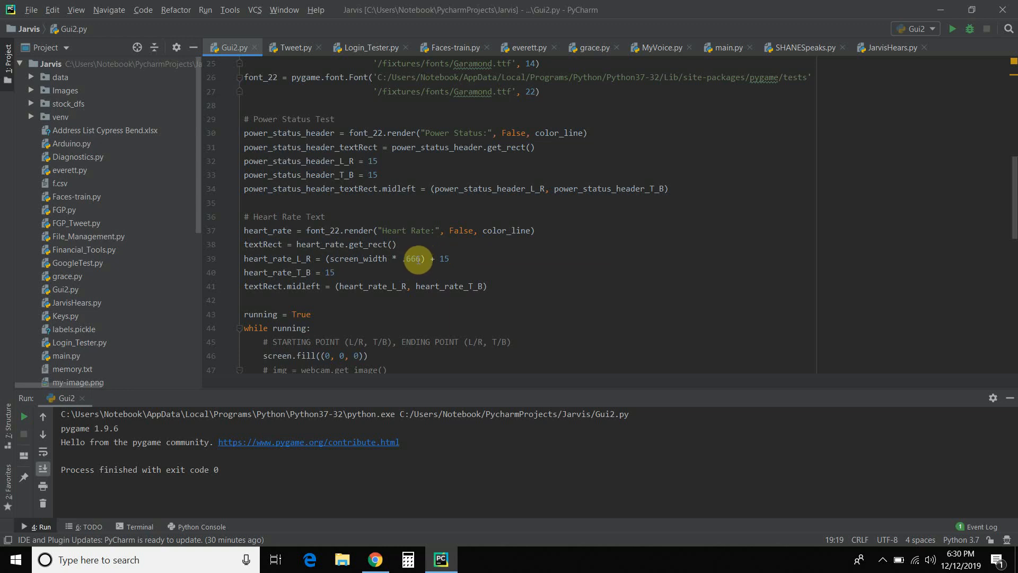
{"action": "mouse_move", "coordinate": [447, 254]}
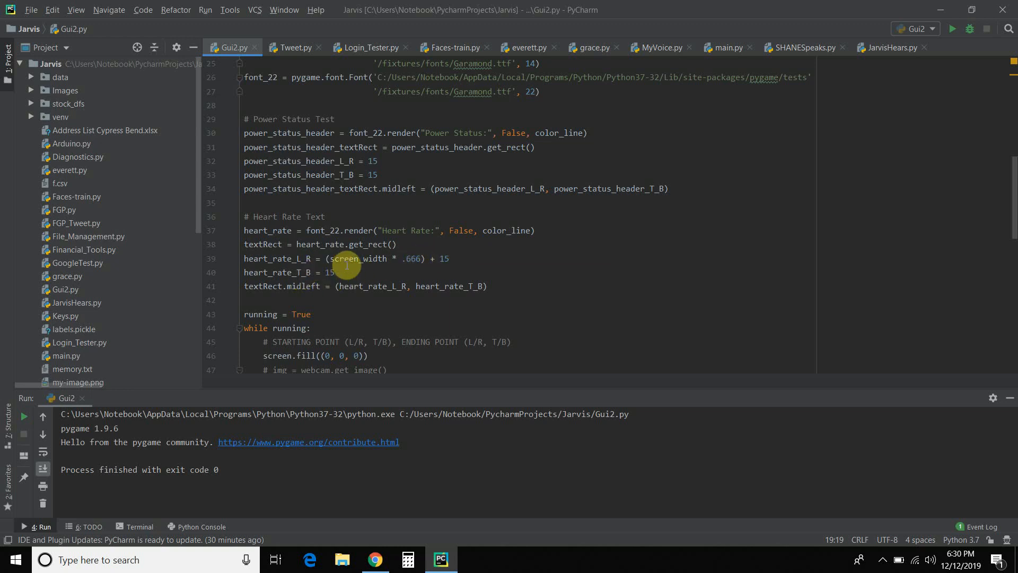
{"action": "mouse_move", "coordinate": [388, 284]}
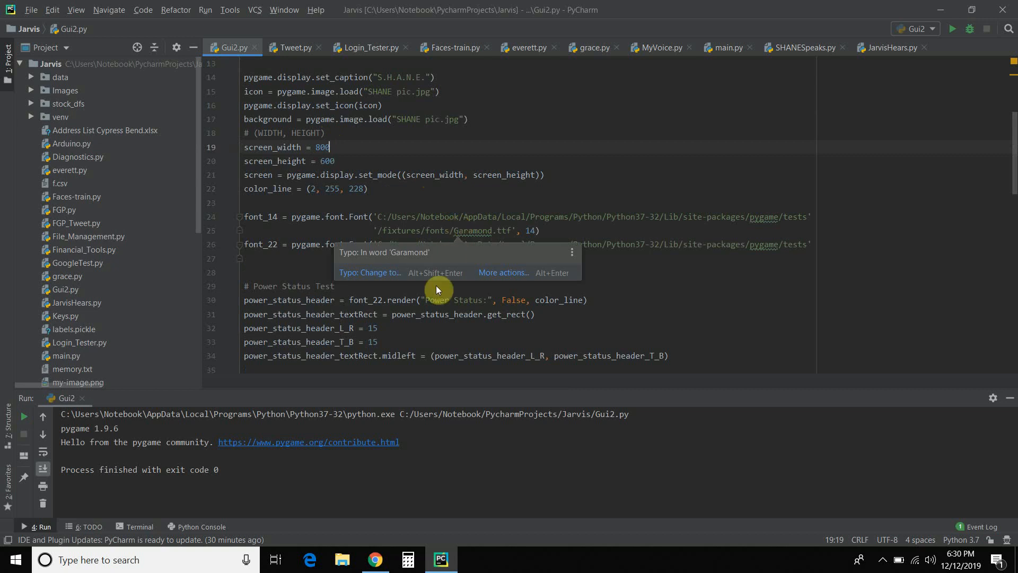
{"action": "scroll", "scroll_direction": "down", "scroll_amount": 3}
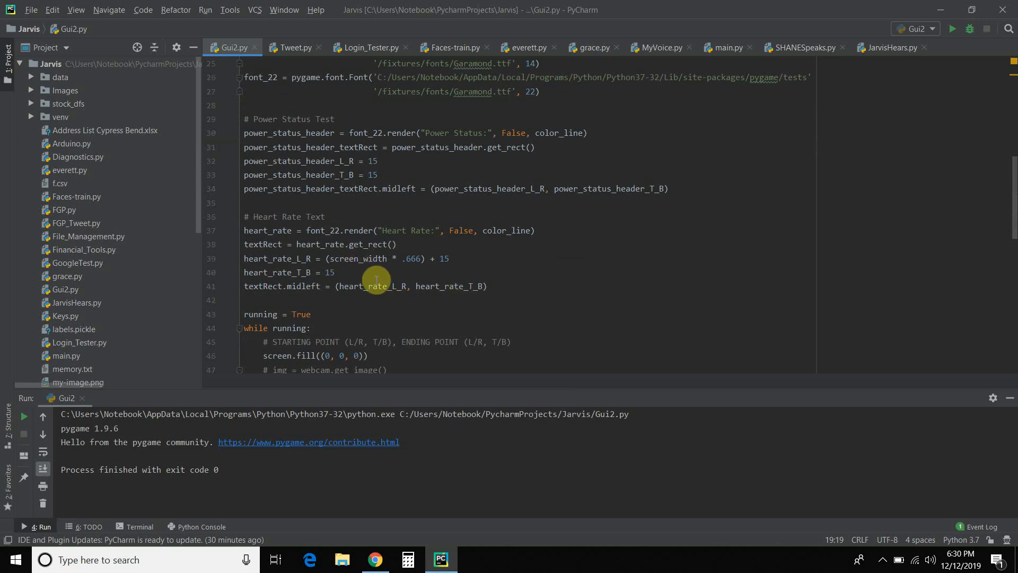
{"action": "mouse_move", "coordinate": [361, 267]}
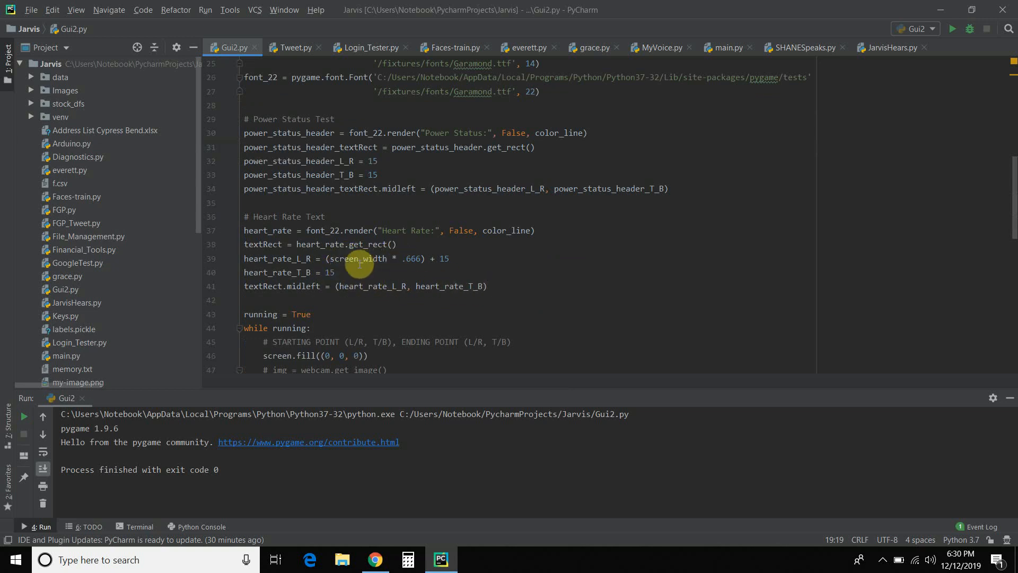
{"action": "mouse_move", "coordinate": [336, 256]}
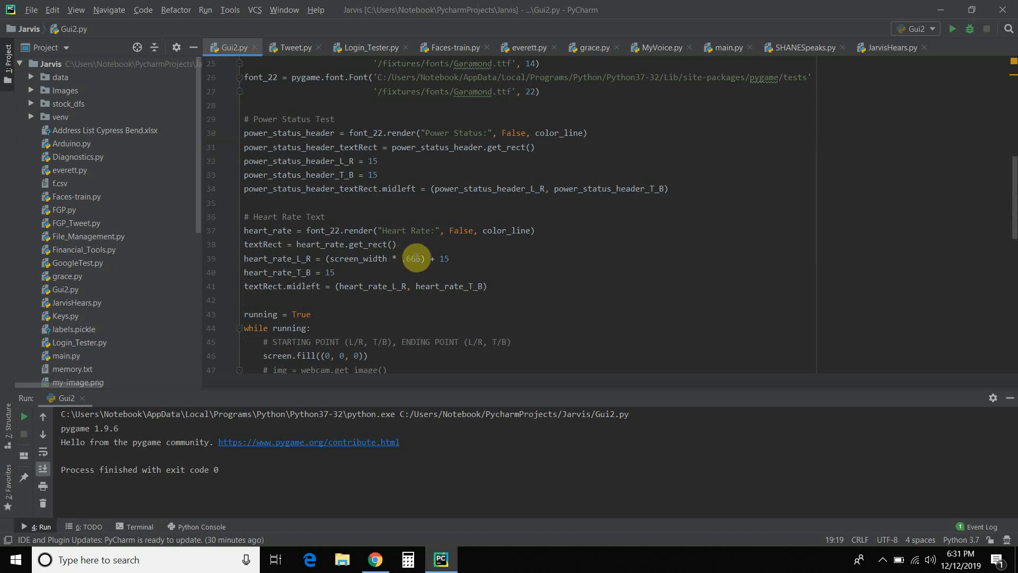
{"action": "mouse_move", "coordinate": [426, 277]}
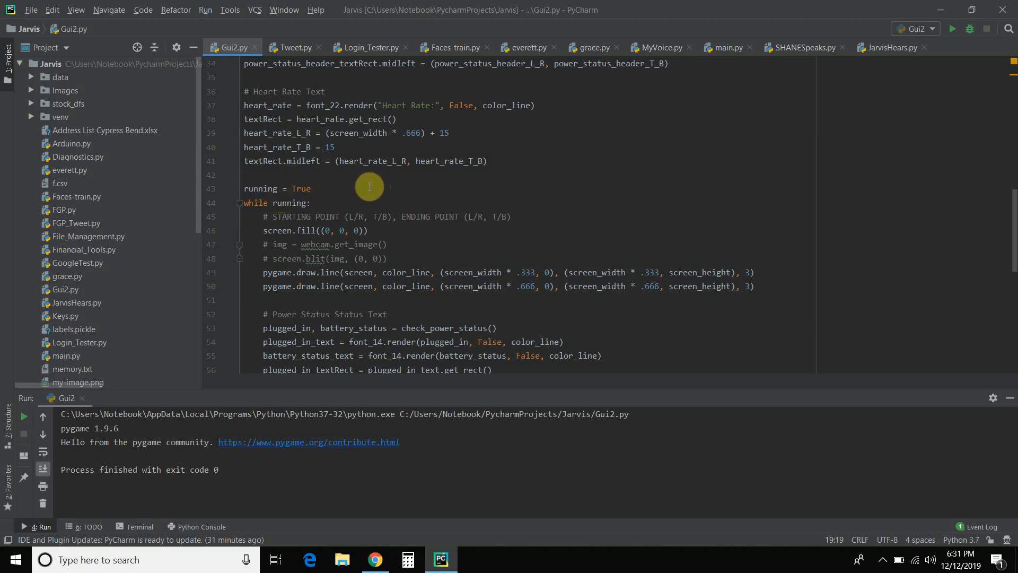
{"action": "mouse_move", "coordinate": [244, 208]}
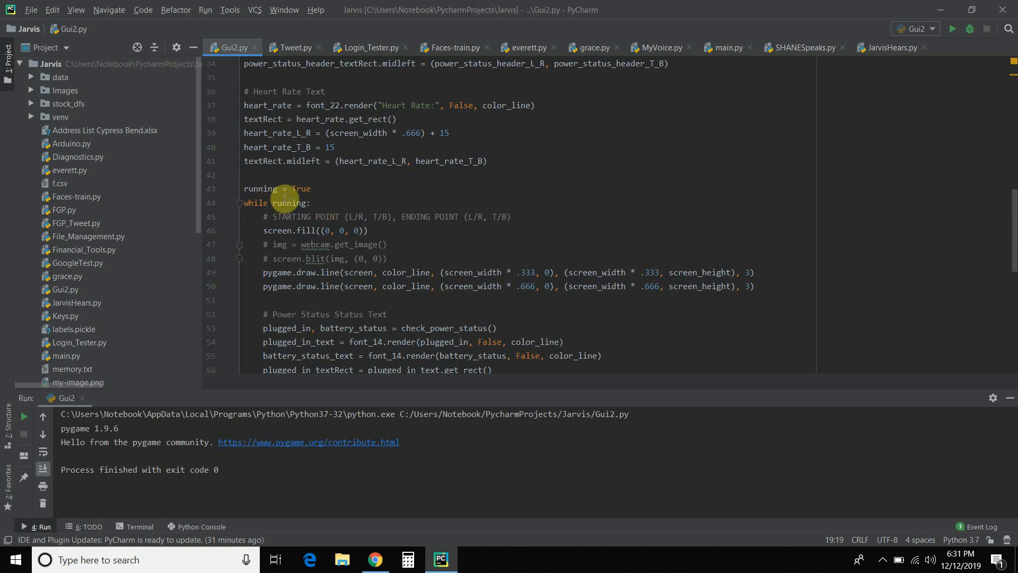
{"action": "scroll", "scroll_direction": "down", "scroll_amount": 3}
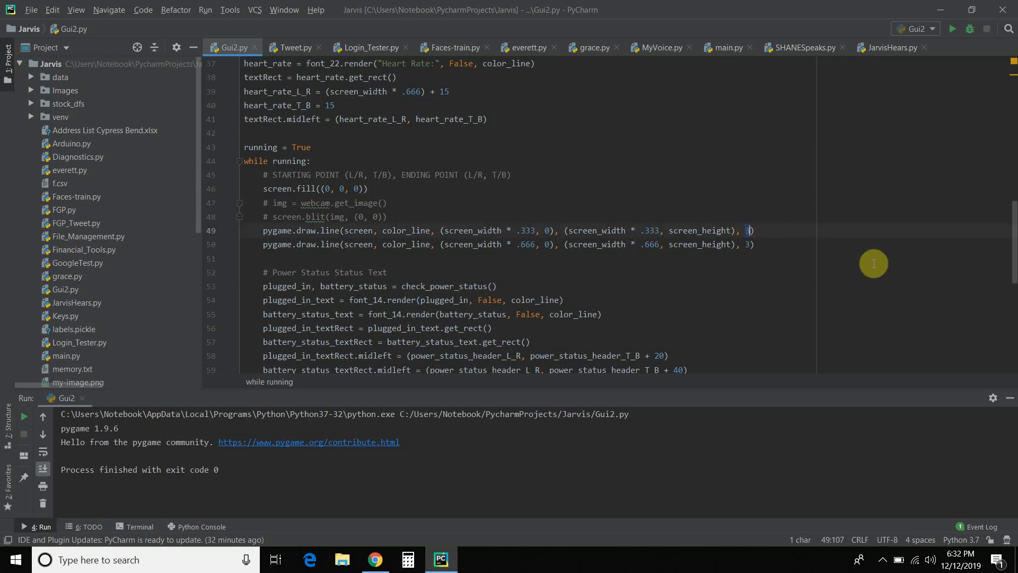
{"action": "mouse_move", "coordinate": [317, 189]}
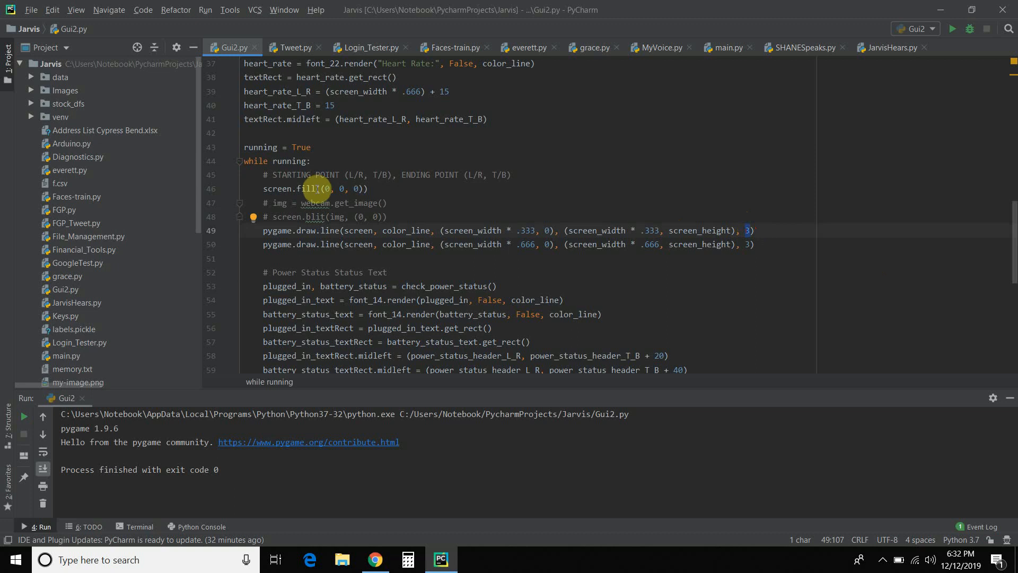
{"action": "mouse_move", "coordinate": [289, 248]}
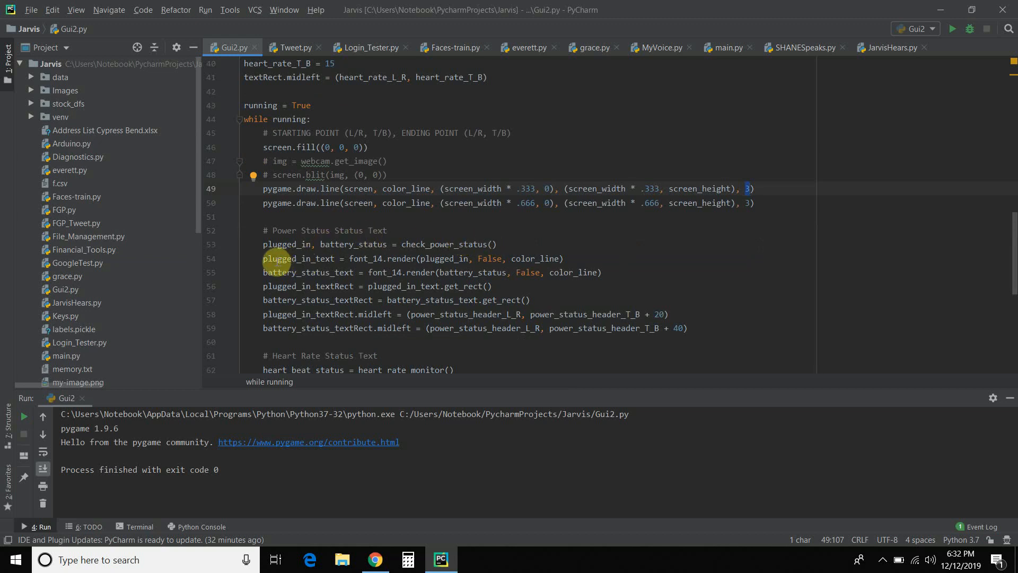
{"action": "mouse_move", "coordinate": [277, 265]}
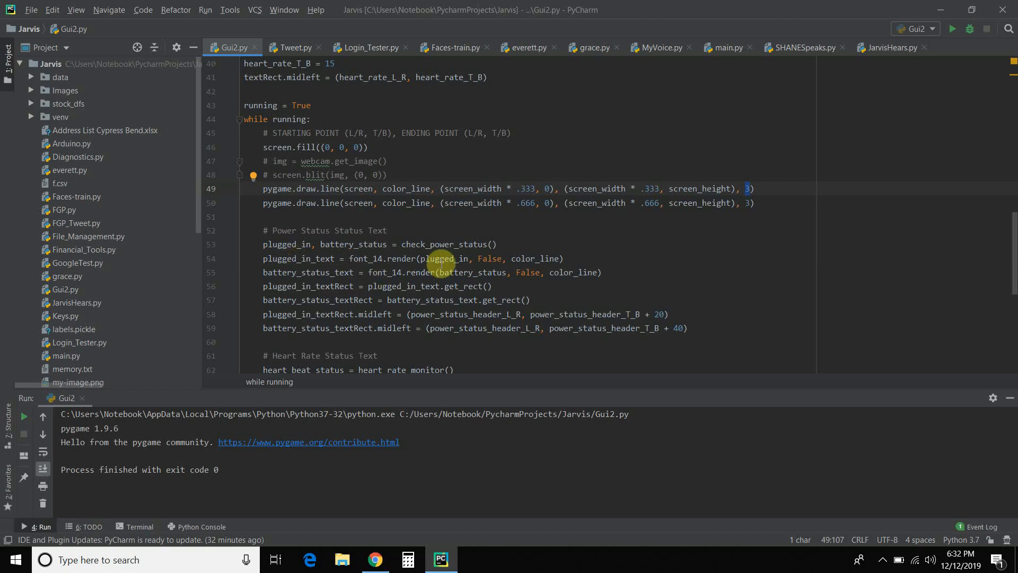
{"action": "mouse_move", "coordinate": [359, 259]}
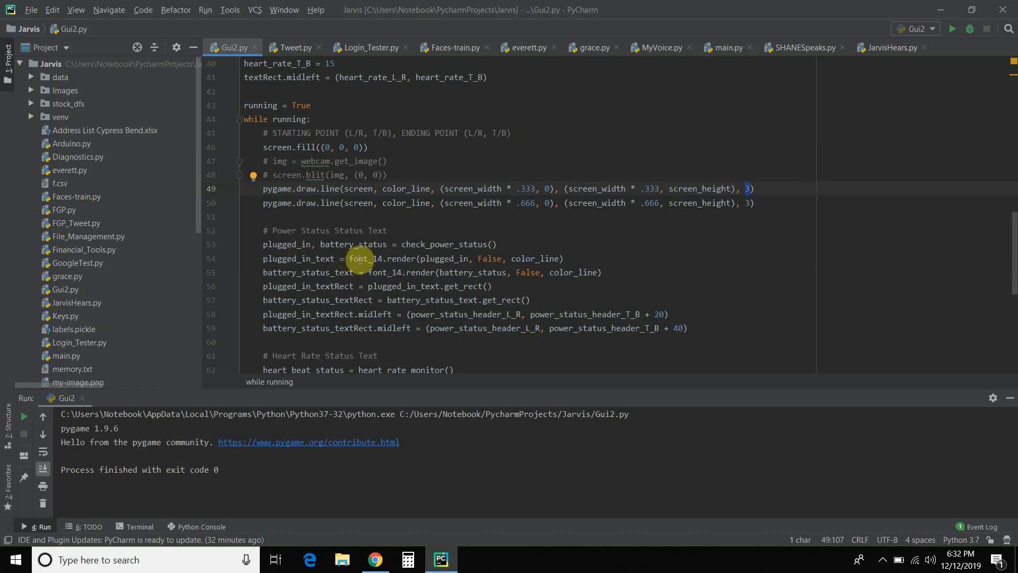
{"action": "mouse_move", "coordinate": [537, 276]}
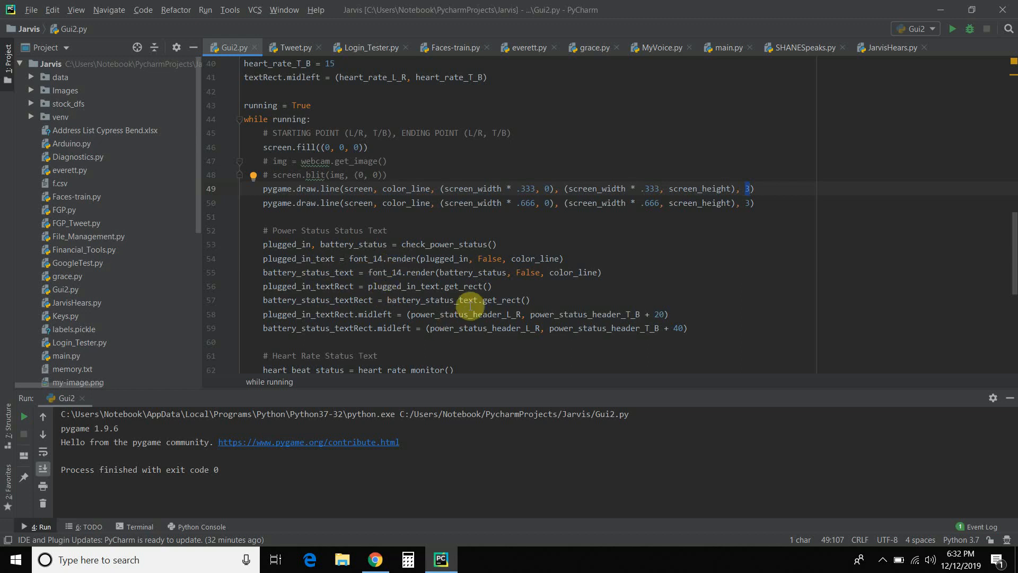
{"action": "mouse_move", "coordinate": [577, 318]}
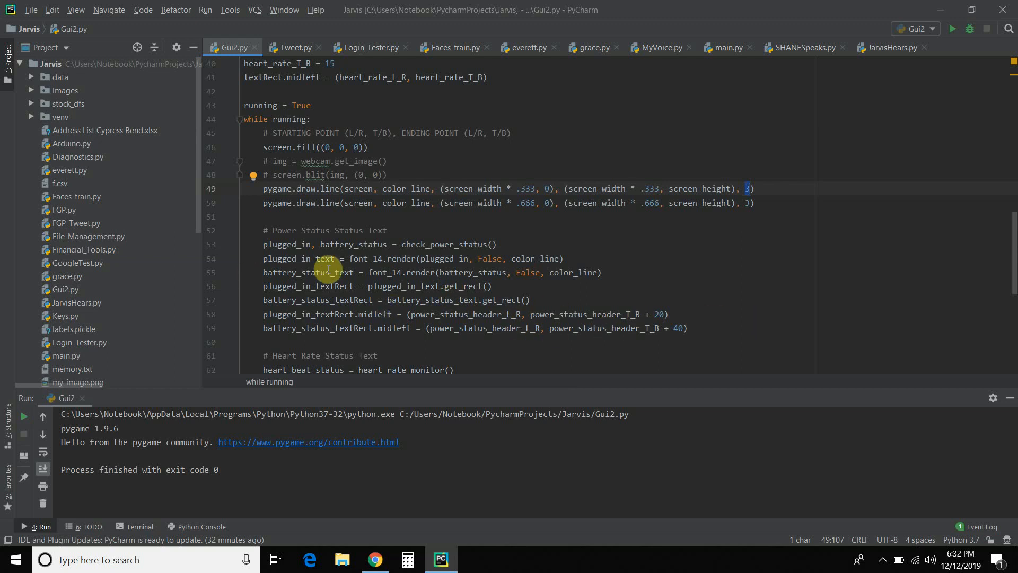
Step: Scroll to the Heart Rate Status Text rendering, its positioning and the screen.blit calls
{"action": "scroll", "scroll_direction": "down", "scroll_amount": 3}
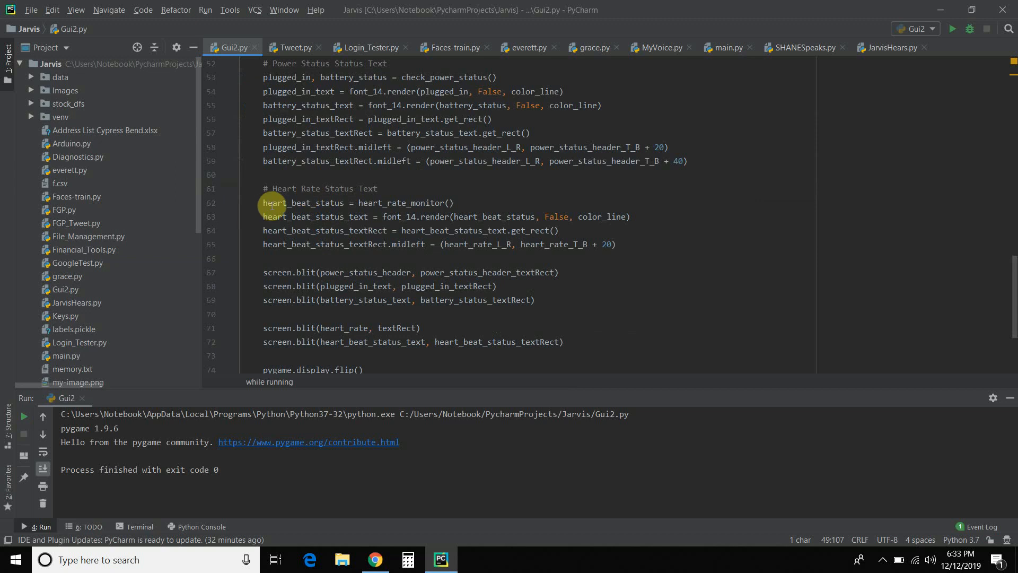
{"action": "mouse_move", "coordinate": [452, 203]}
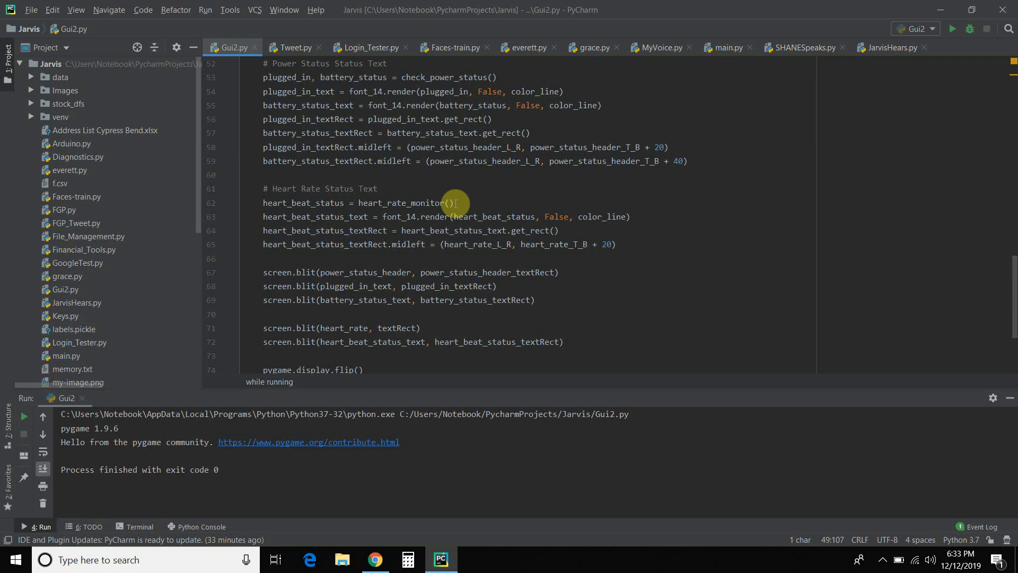
{"action": "mouse_move", "coordinate": [465, 204]}
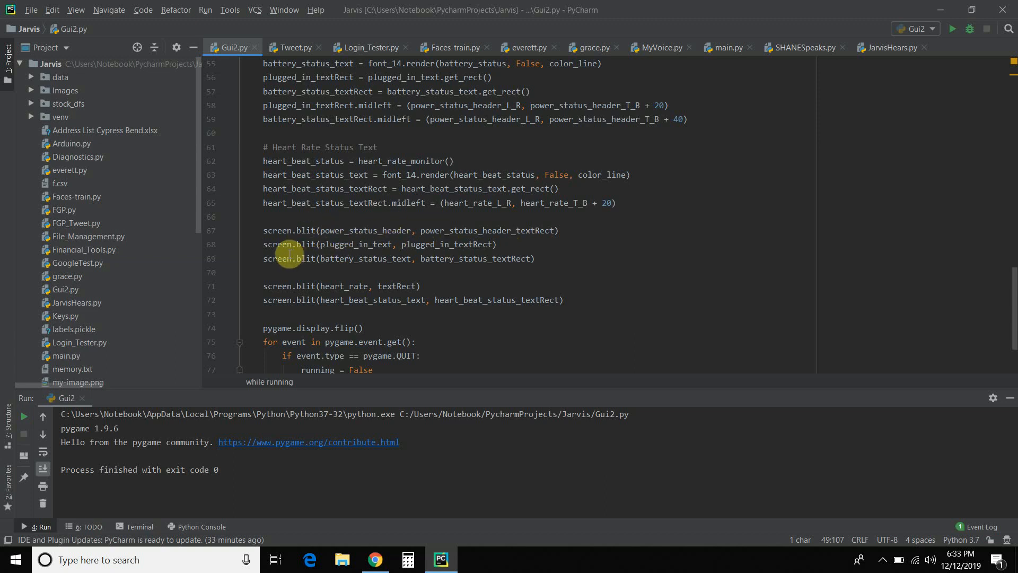
{"action": "mouse_move", "coordinate": [530, 263]}
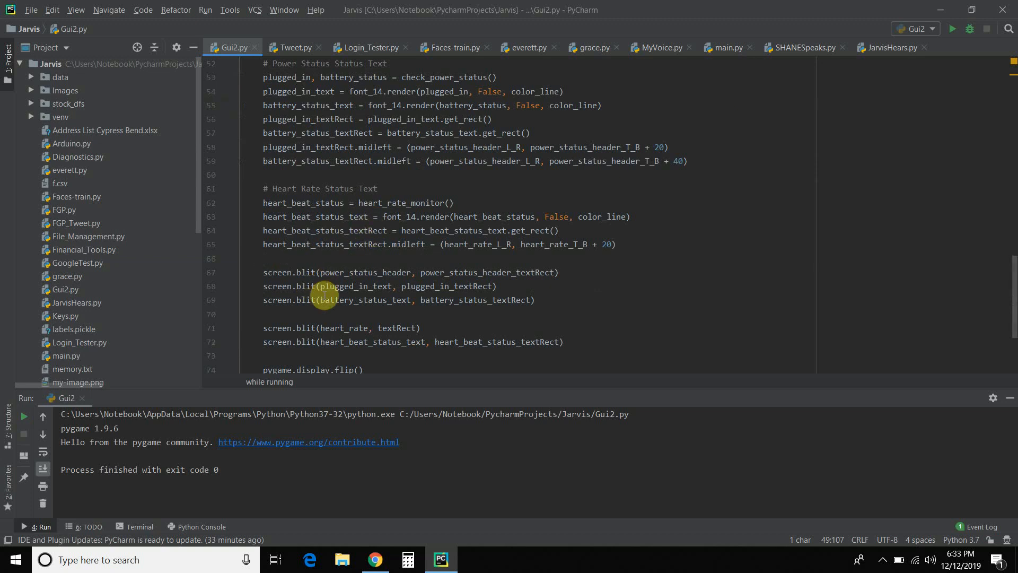
Step: Scroll to lines 37–59 showing the heart_rate label setup and the while running loop
{"action": "scroll", "scroll_direction": "down", "scroll_amount": 3}
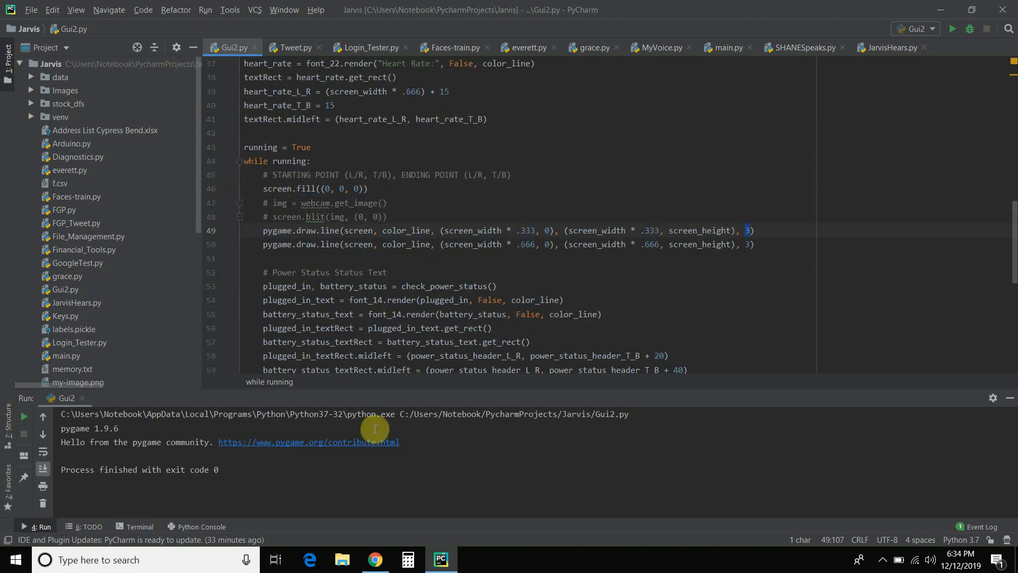
{"action": "mouse_move", "coordinate": [365, 299]}
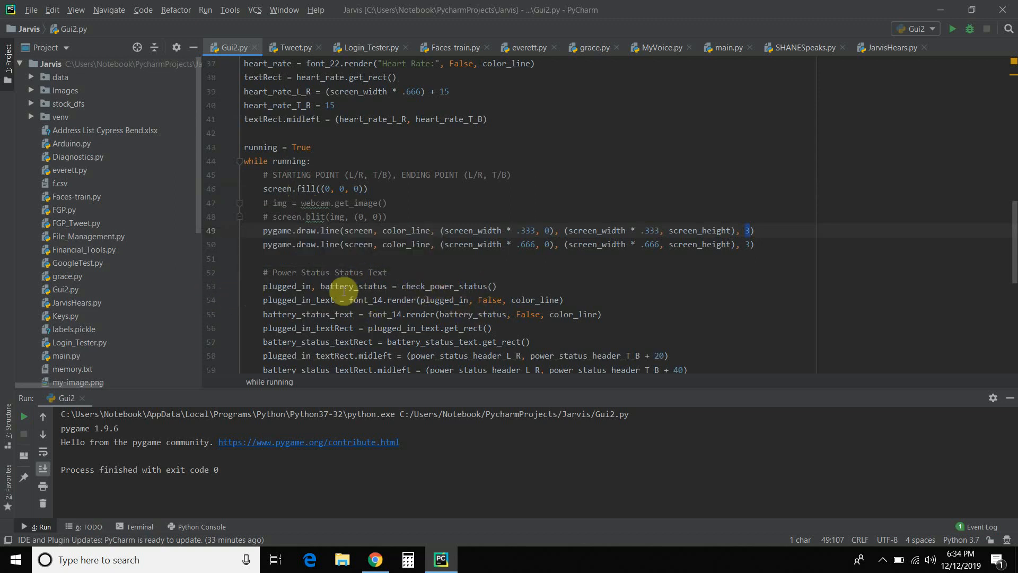
{"action": "scroll", "scroll_direction": "down", "scroll_amount": 3}
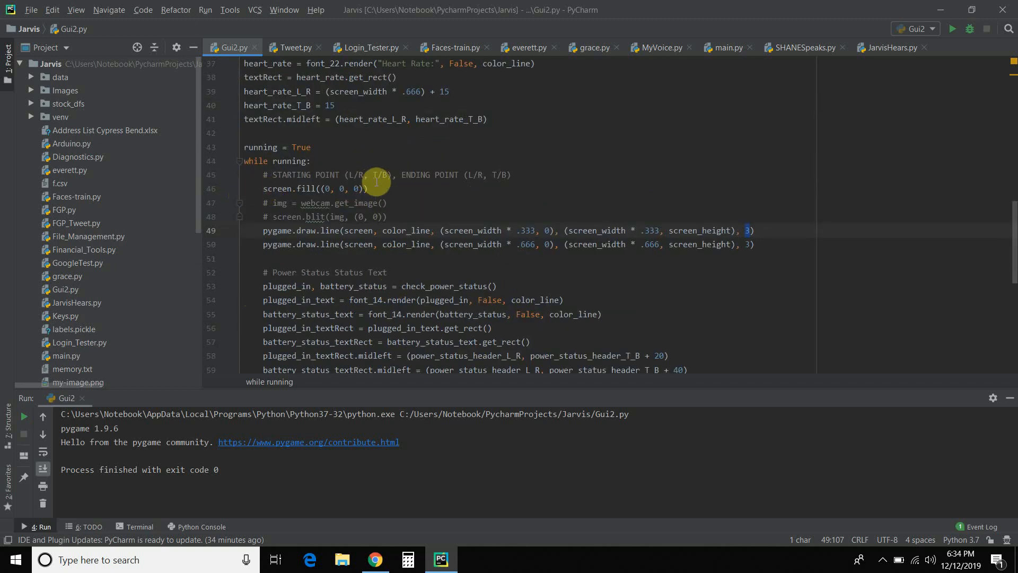
{"action": "mouse_move", "coordinate": [922, 504]}
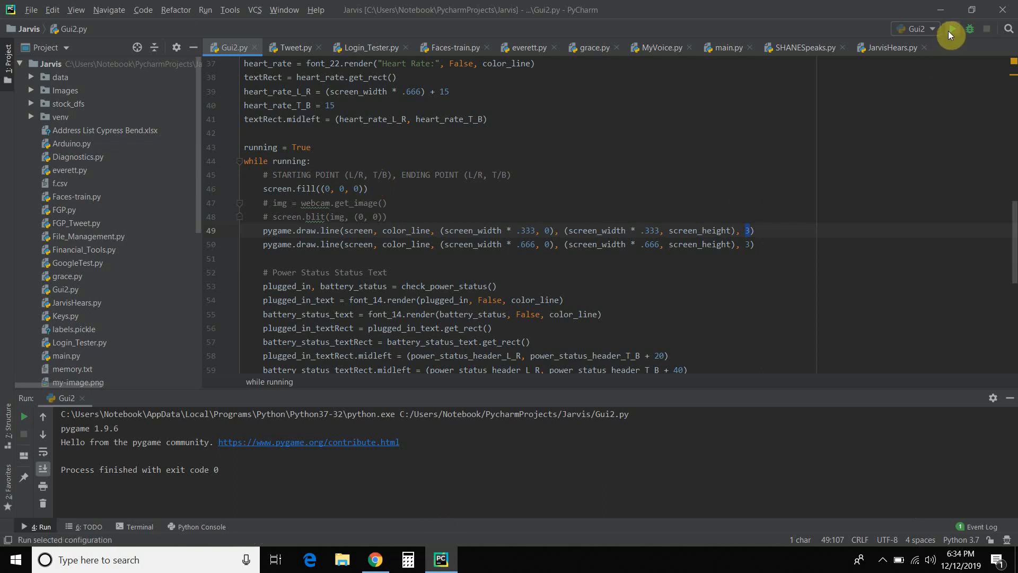
Step: Run Gui2 again so S.H.A.N.E. reports battery power at 91% and no Arduino board
{"action": "left_click", "coordinate": [25, 416]}
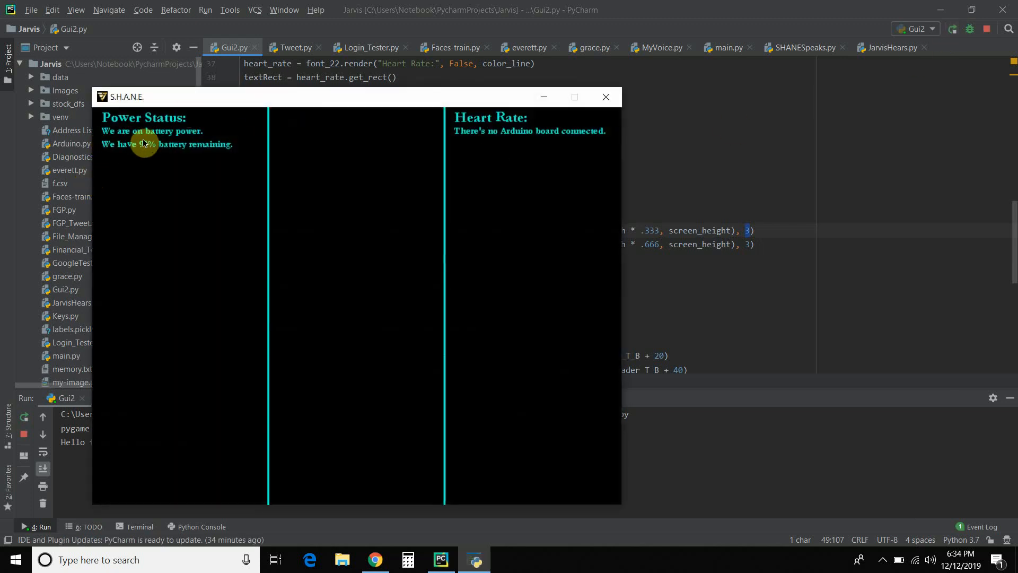
{"action": "mouse_move", "coordinate": [149, 144]}
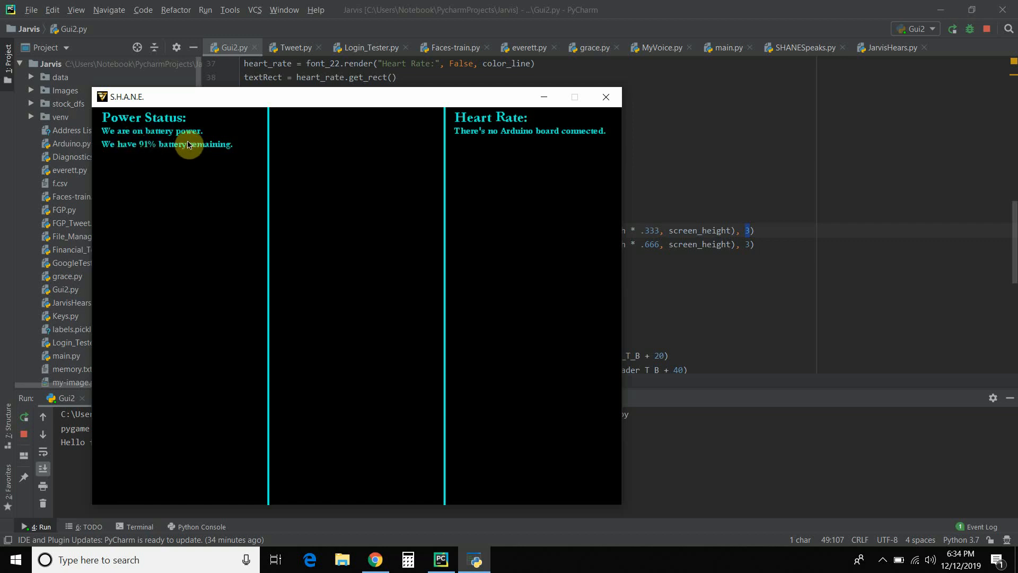
{"action": "mouse_move", "coordinate": [126, 451]}
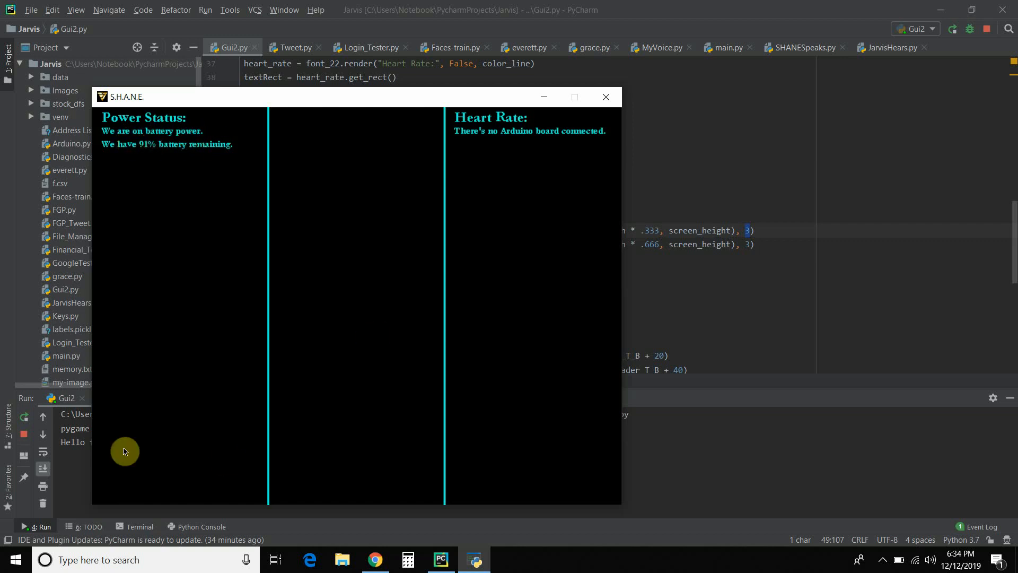
{"action": "mouse_move", "coordinate": [215, 301]}
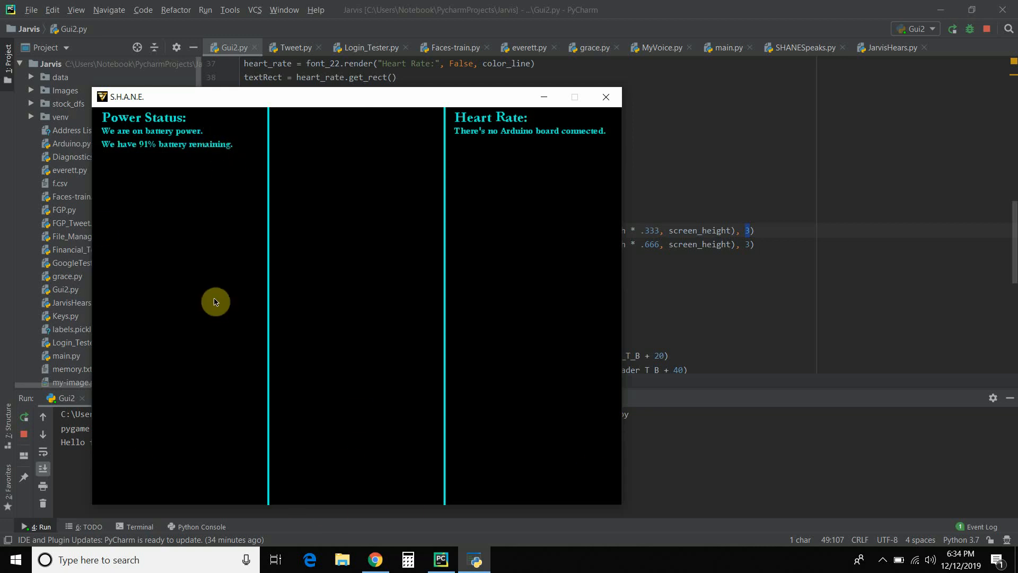
{"action": "mouse_move", "coordinate": [605, 96]}
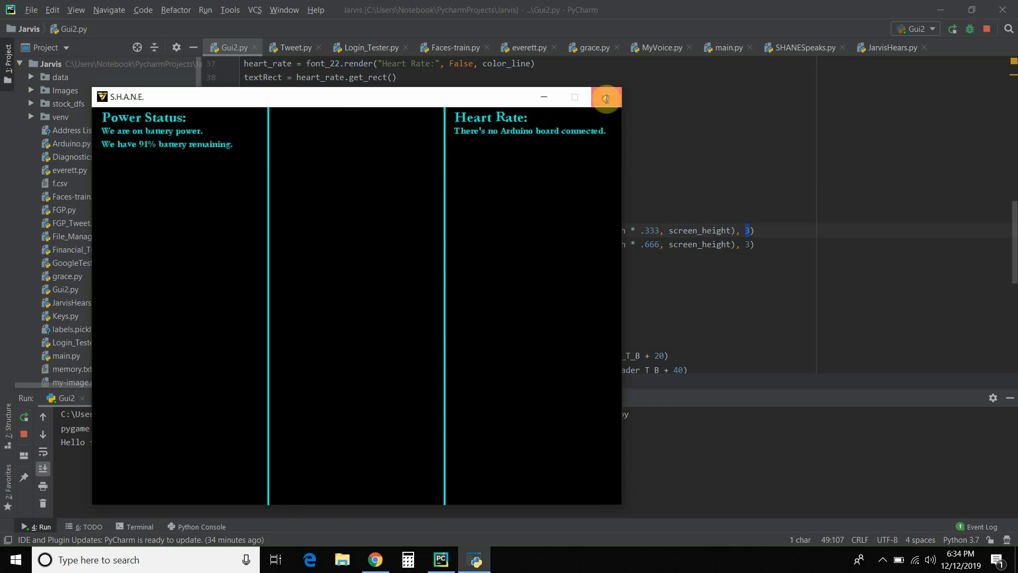
Step: Close the S.H.A.N.E. window and scroll back through the Gui2.py imports and display setup
{"action": "left_click", "coordinate": [605, 97]}
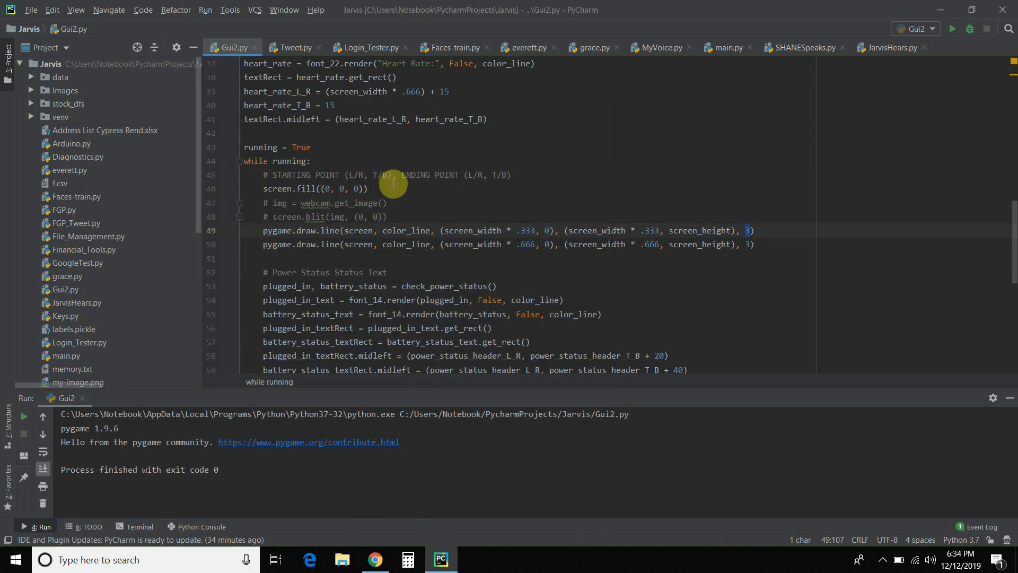
{"action": "scroll", "scroll_direction": "down", "scroll_amount": 3}
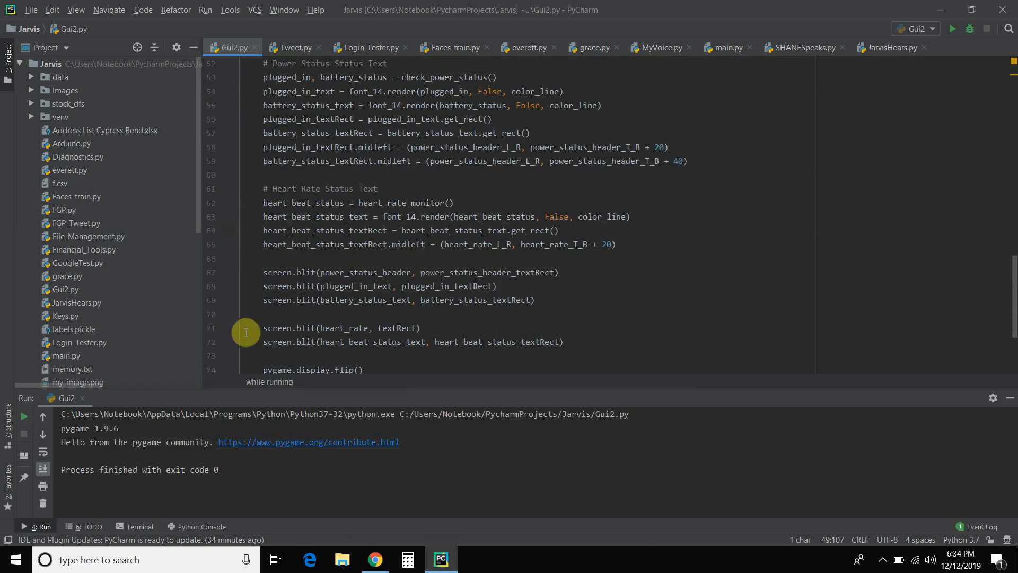
{"action": "scroll", "scroll_direction": "down", "scroll_amount": 3}
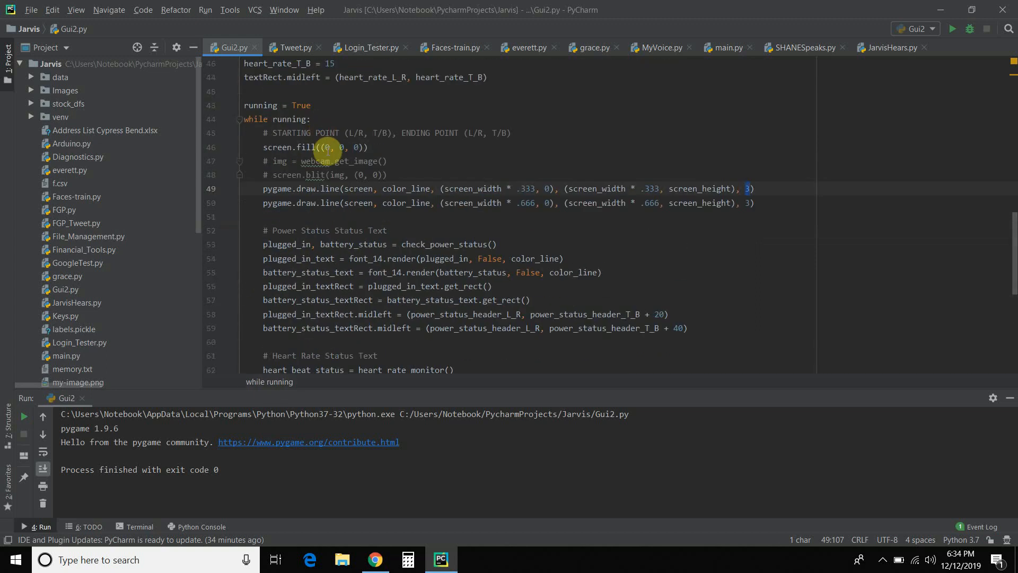
{"action": "scroll", "scroll_direction": "down", "scroll_amount": 3}
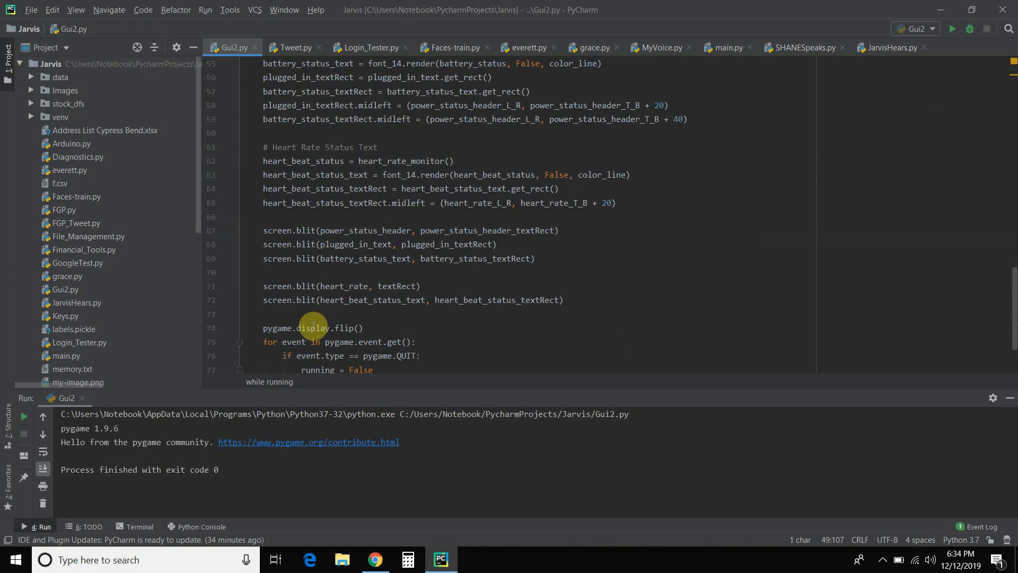
{"action": "scroll", "scroll_direction": "down", "scroll_amount": 3}
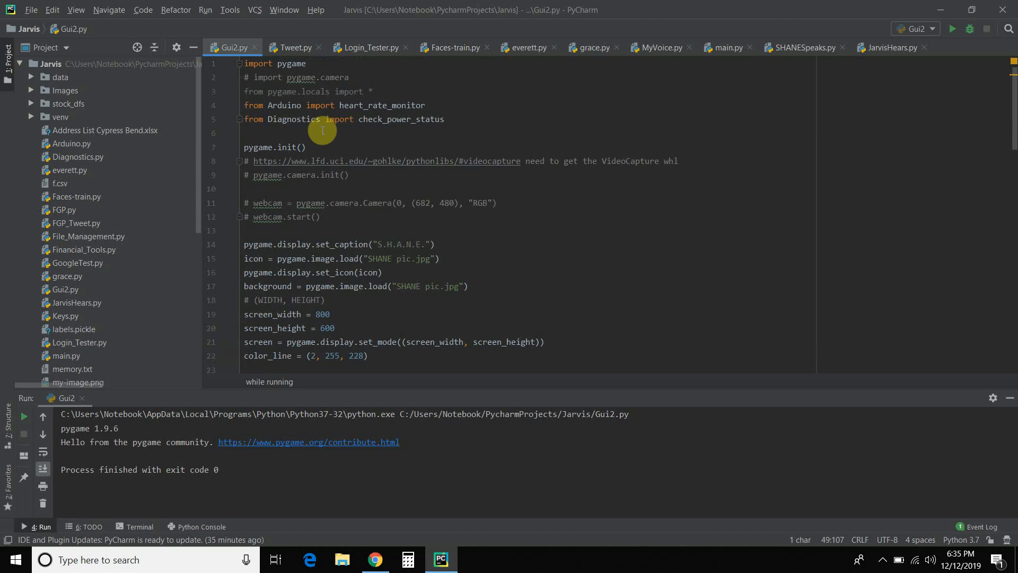
Step: Scroll to the bottom of Gui2.py showing pygame.display.flip() and the QUIT event check
{"action": "scroll", "scroll_direction": "down", "scroll_amount": 3}
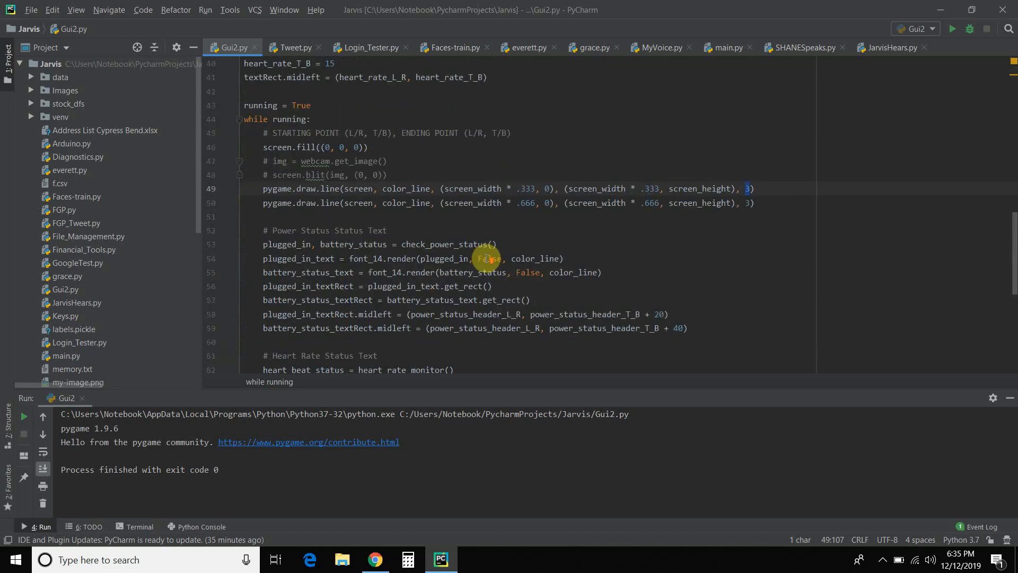
{"action": "scroll", "scroll_direction": "down", "scroll_amount": 3}
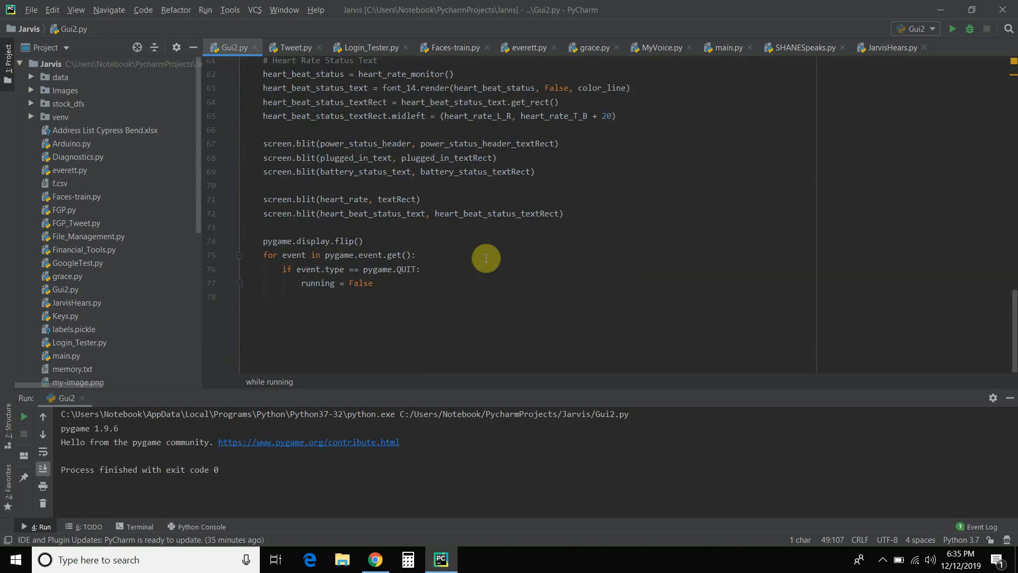
{"action": "mouse_move", "coordinate": [396, 230]}
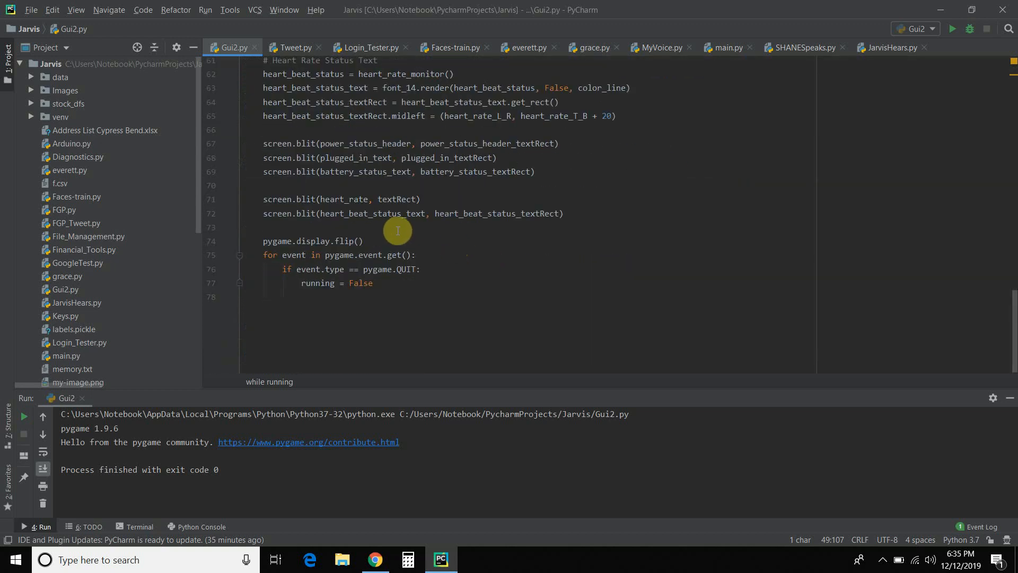